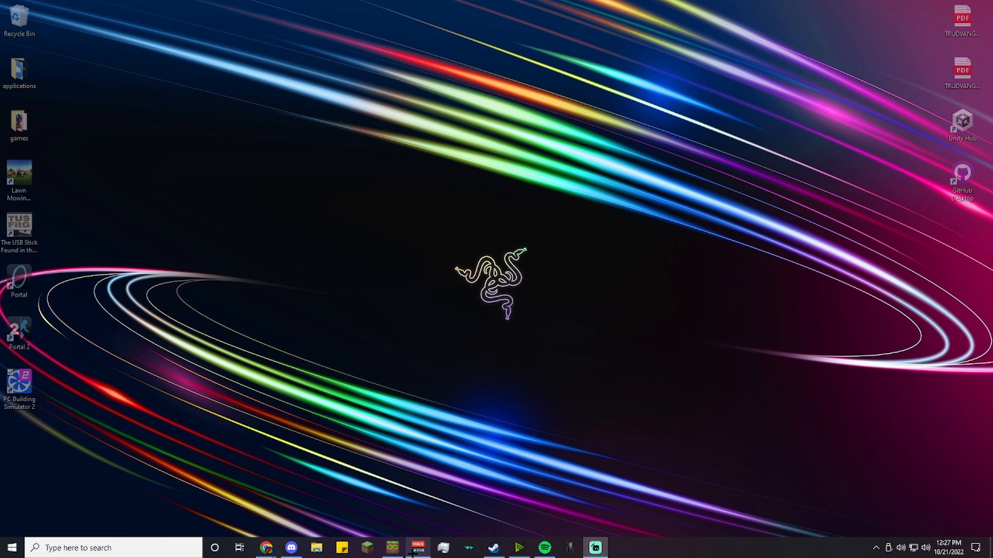
Step: Bring up the MultiMC 5 launcher from the taskbar, showing the Fabric instances
left_click(392, 548)
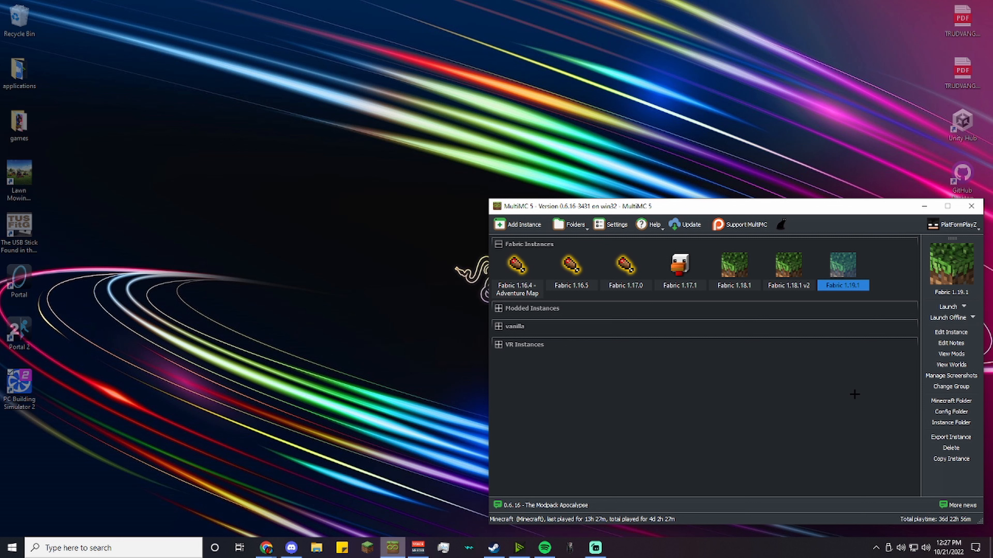
mouse_move(547, 167)
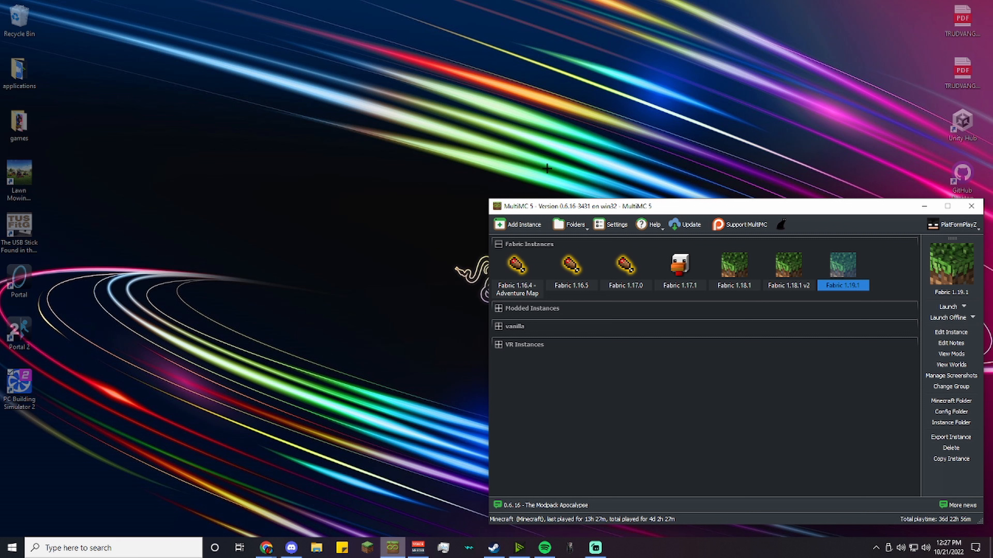
Step: Create a new blank text document on the desktop via the New menu
left_click(20, 386)
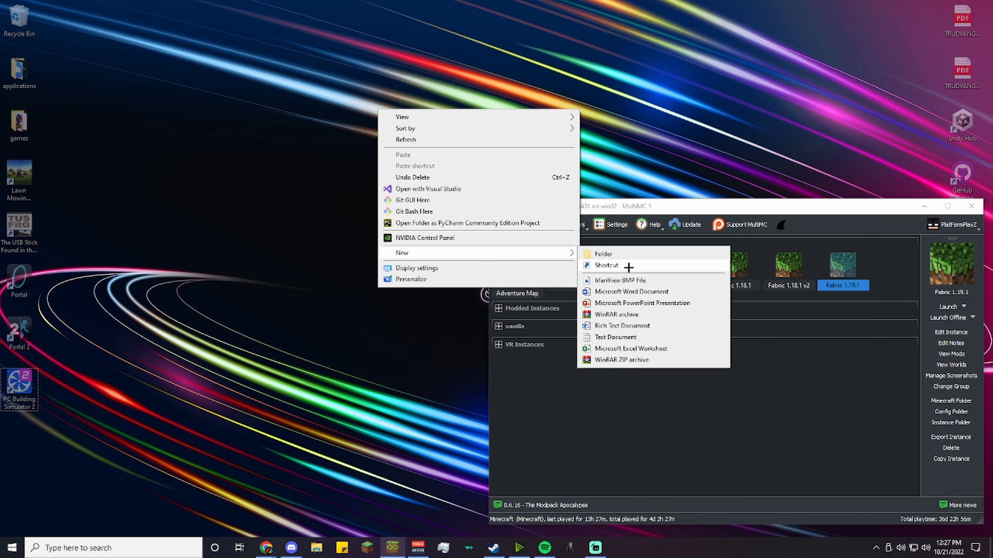
left_click(614, 336)
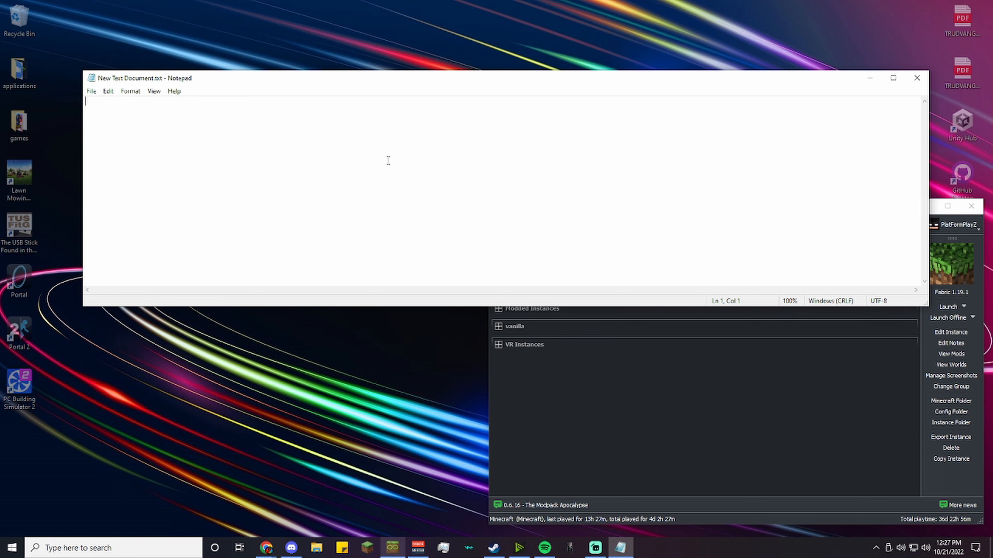
Step: Note the Fabric 1.19.1 zip URL and, below it, the PlatPack v3.1 zip URL
type("http://platformplayz.servehttp.com:25564/Fabric%201.19.1.zip")
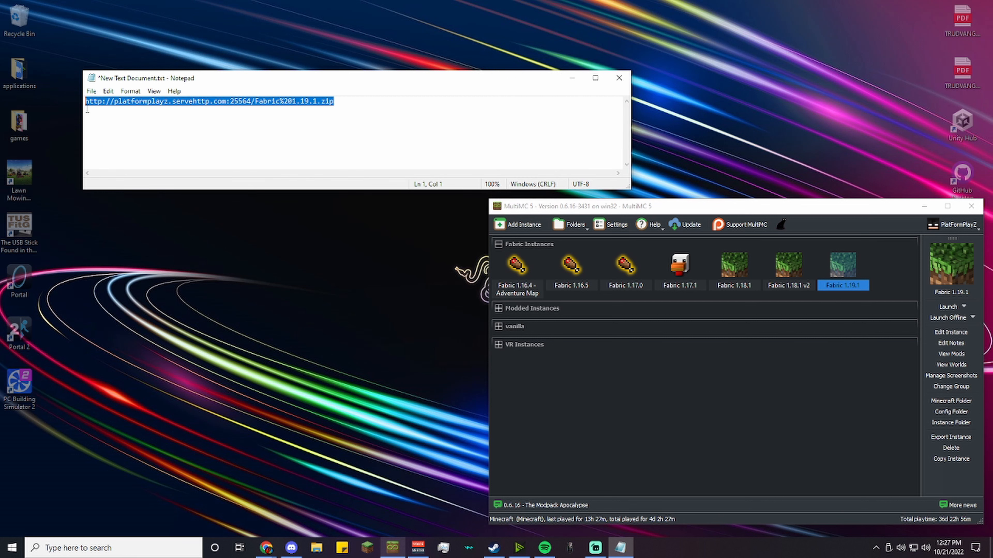
left_click(221, 102)
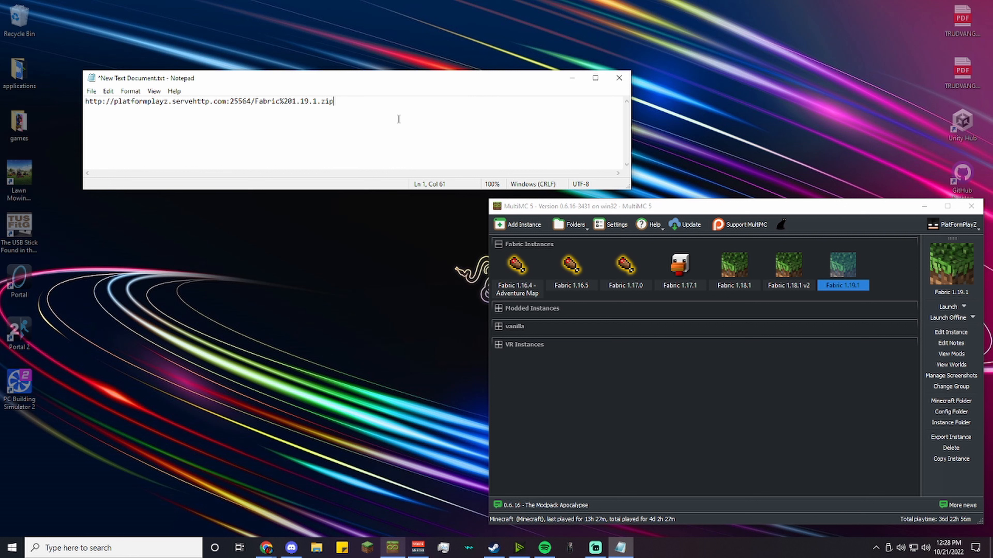
key("Enter")
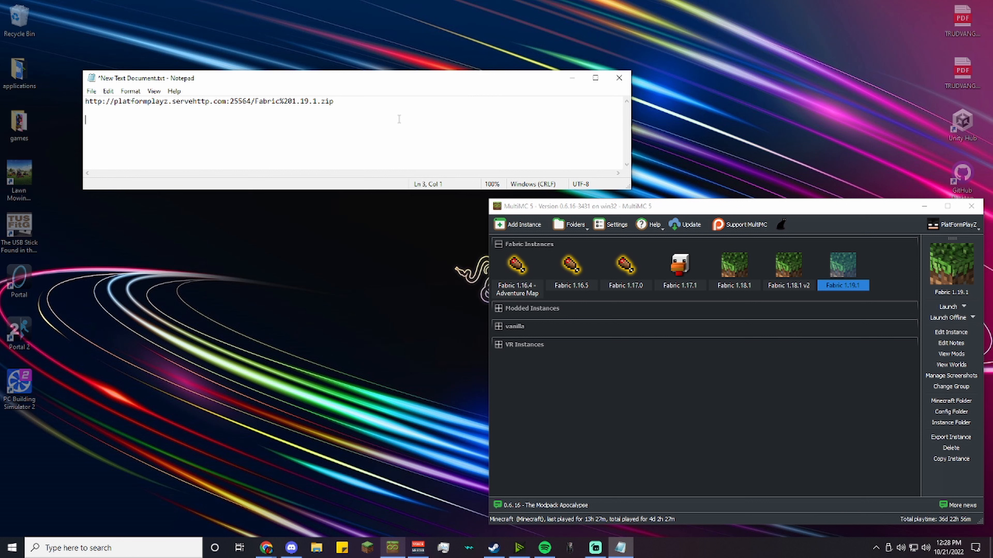
type("http://platformplayz.servehttp.com:25564/PlatPack%20v3.1.zip")
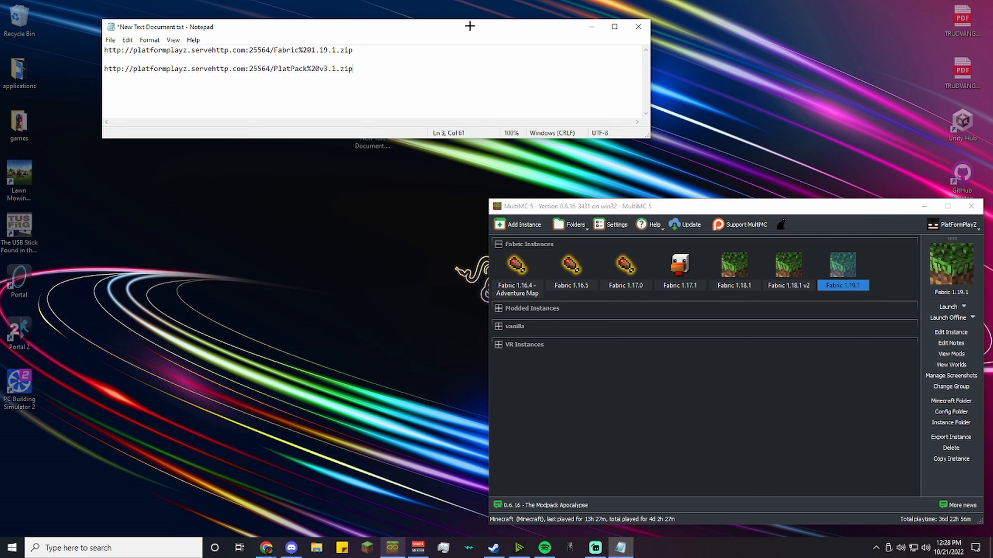
mouse_move(387, 44)
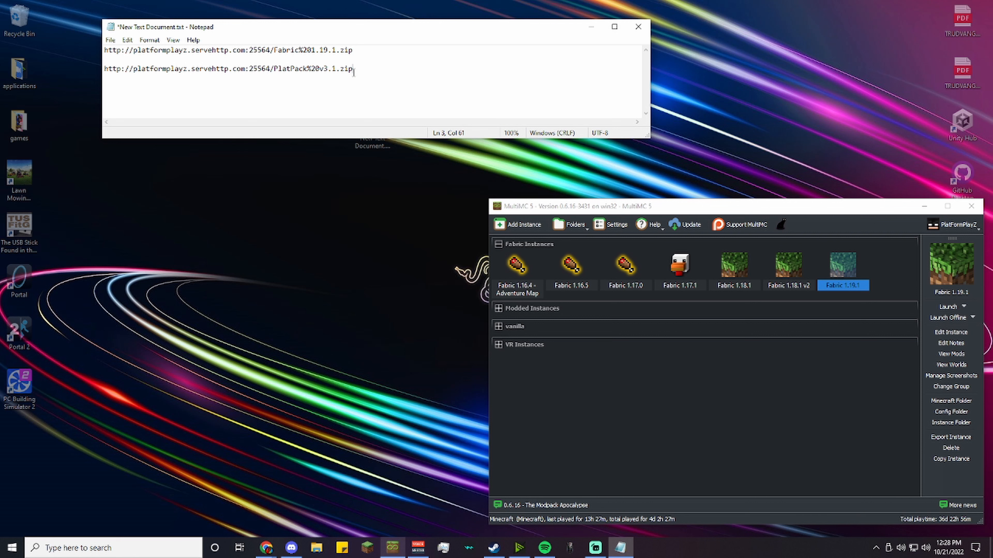
double_click(311, 49)
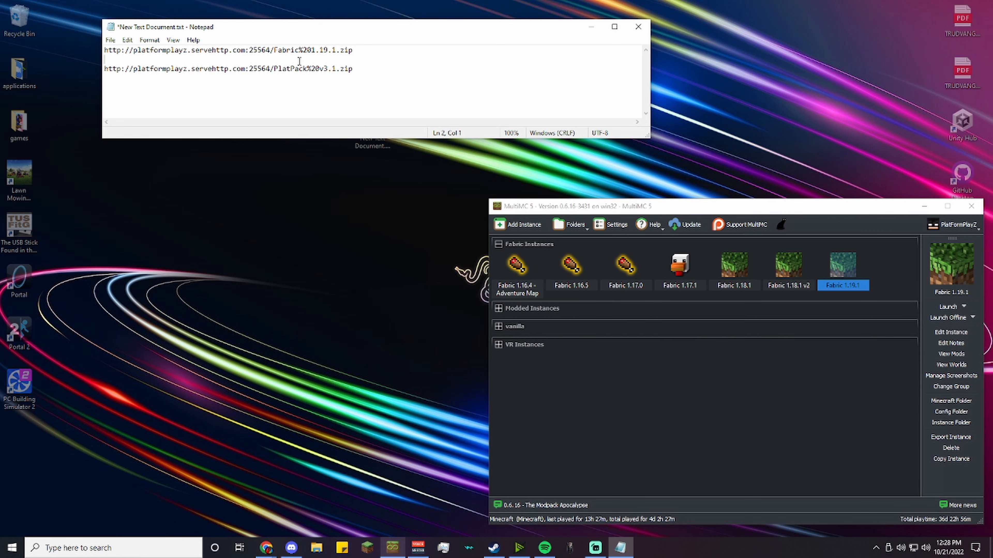
mouse_move(521, 224)
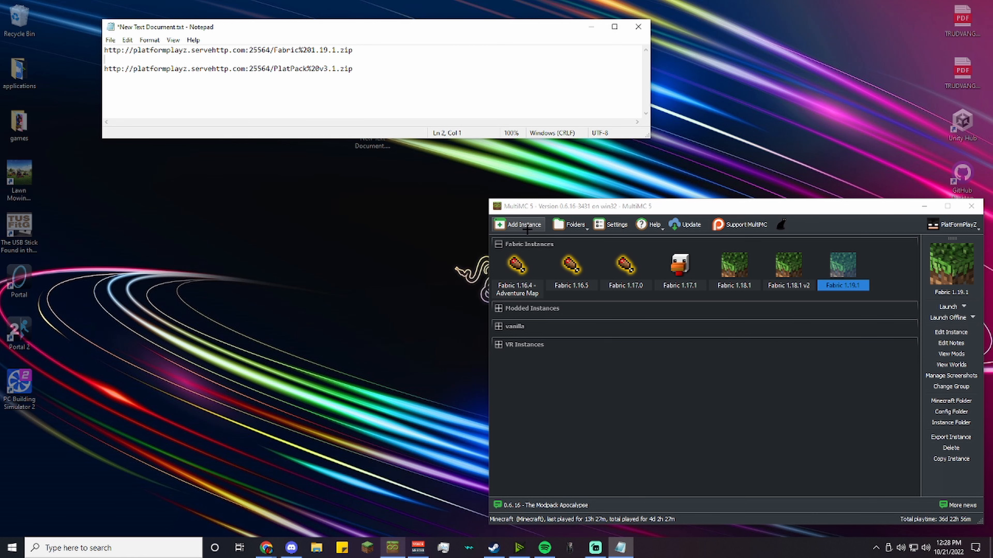
left_click(521, 224)
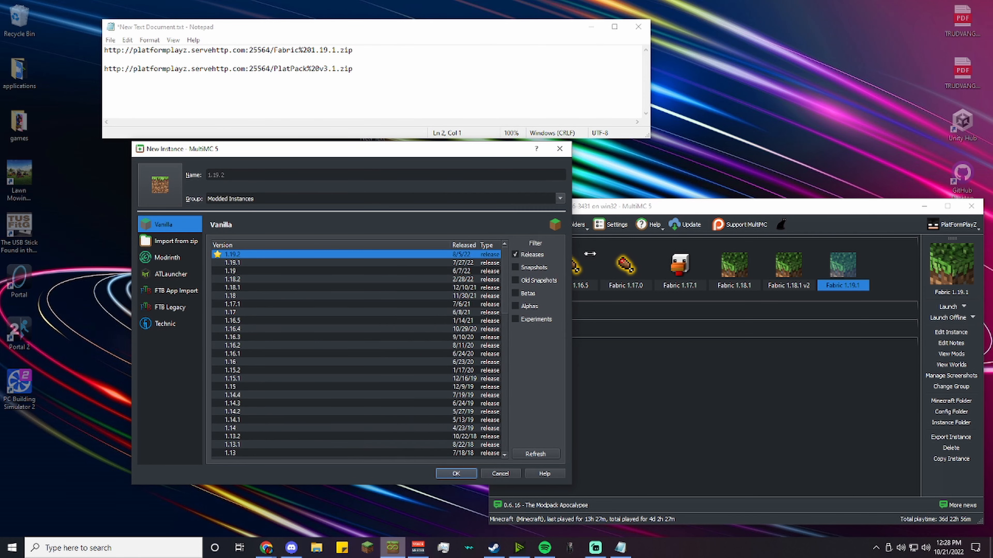
left_click(176, 240)
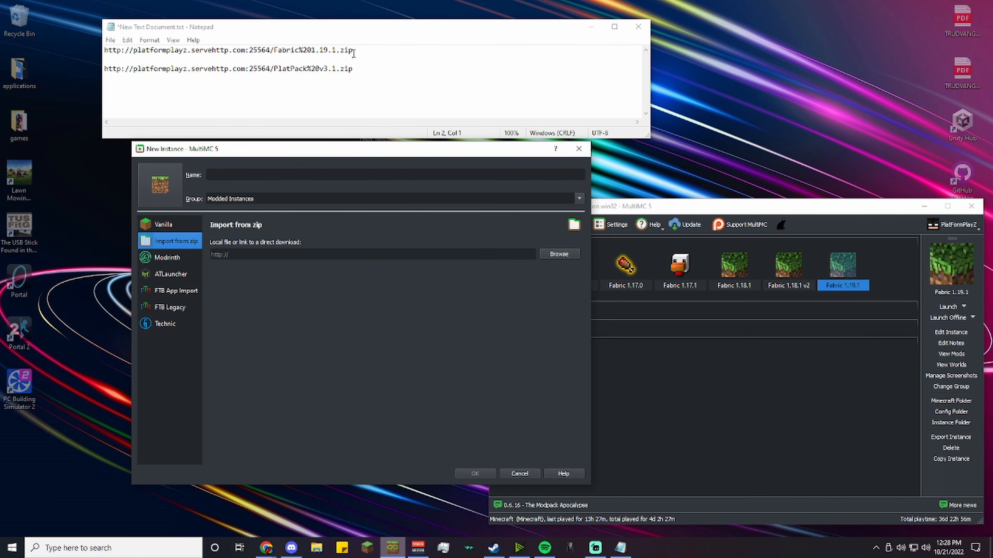
left_click(372, 254)
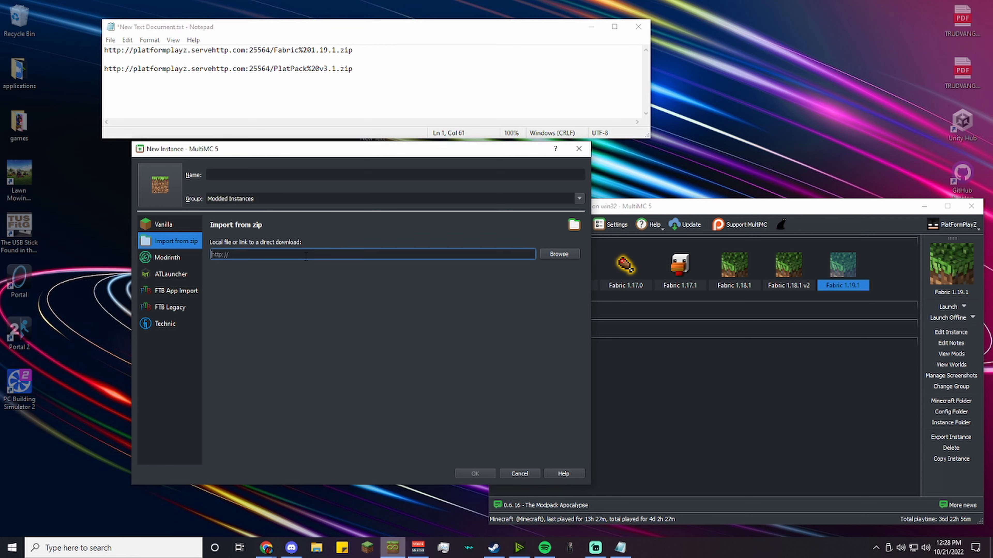
type("http://platformplayz.servehttp.com:25564/PlatPack%20v3.1.zip")
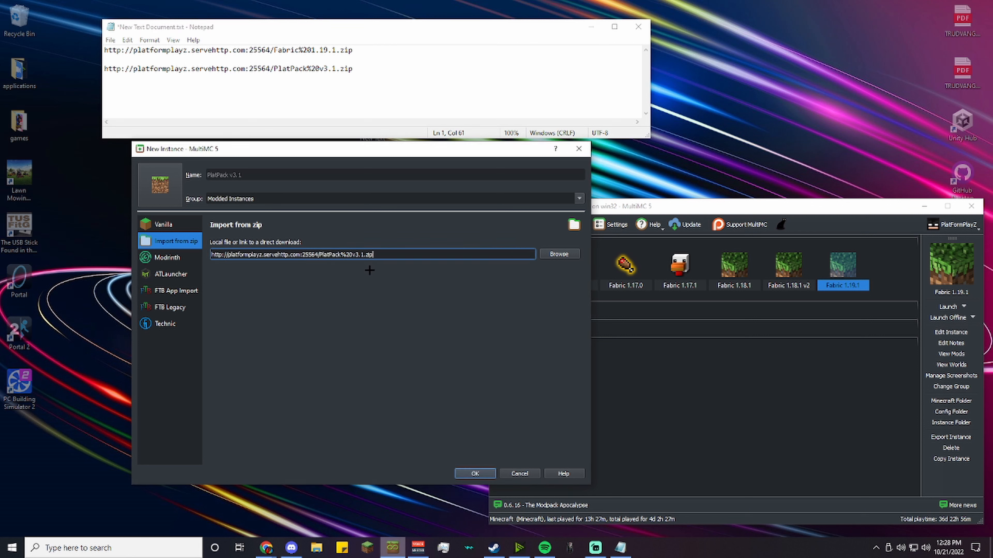
left_click(577, 198)
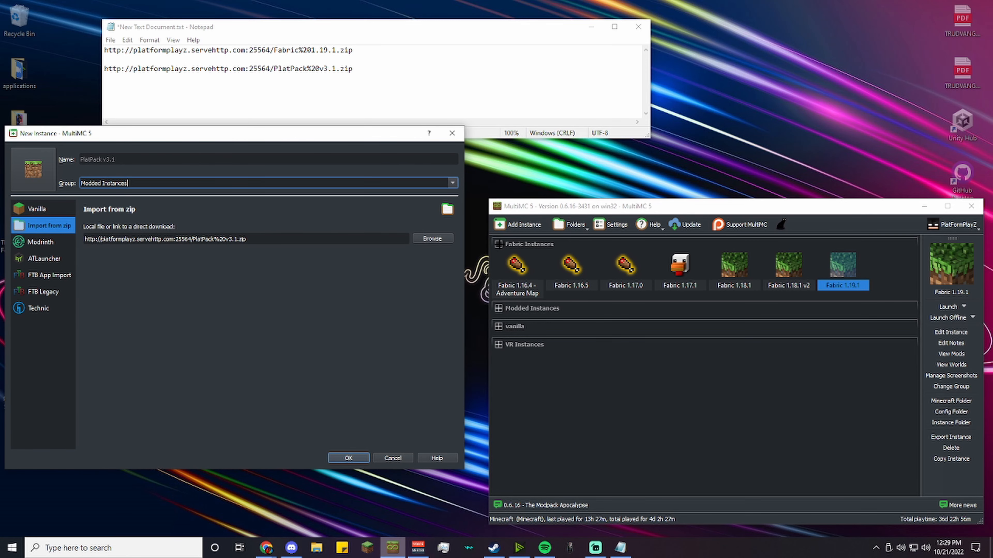
mouse_move(513, 308)
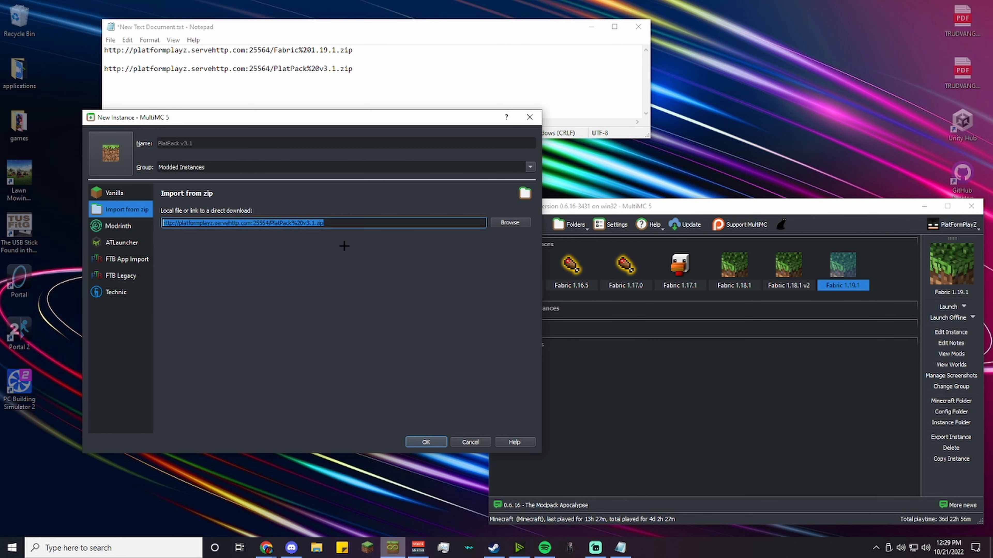
left_click(509, 222)
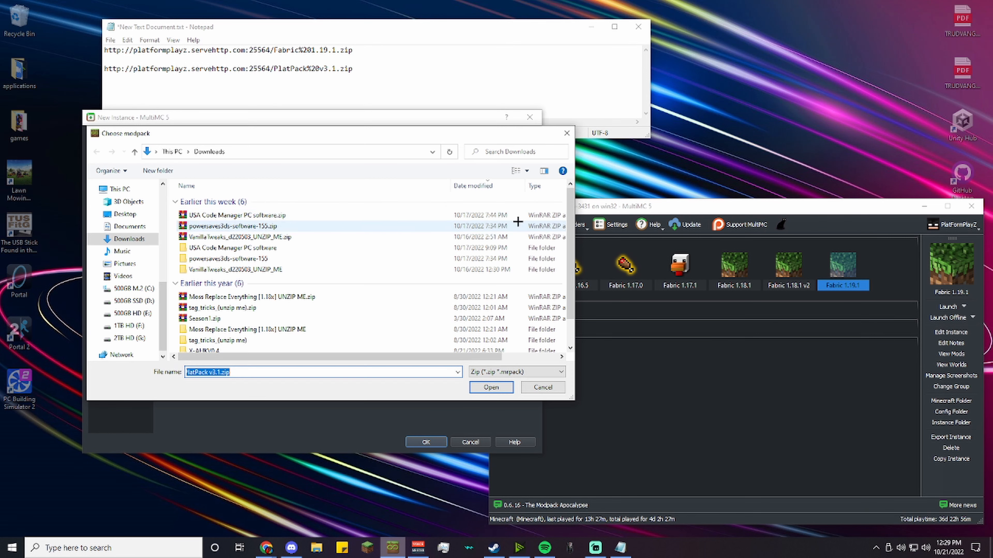
left_click(237, 226)
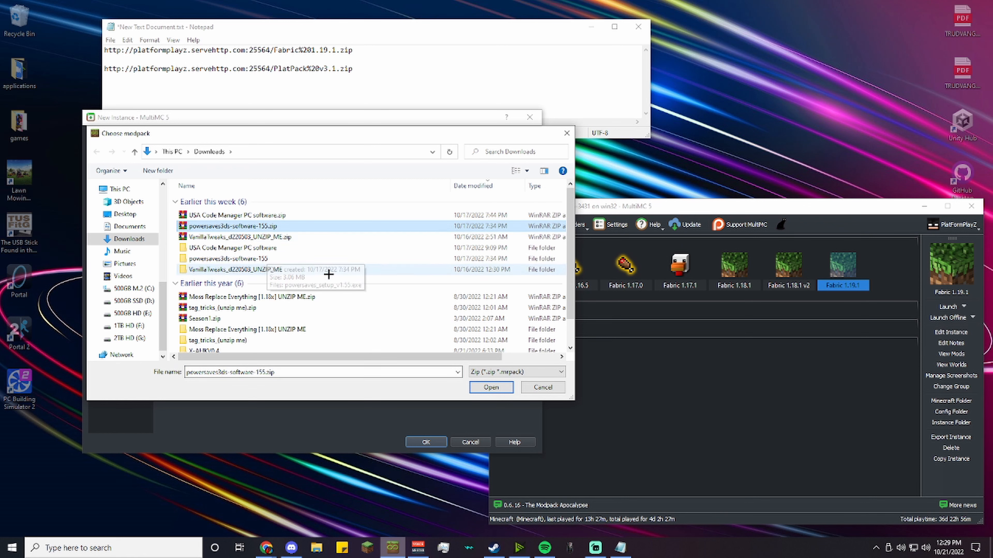
mouse_move(274, 329)
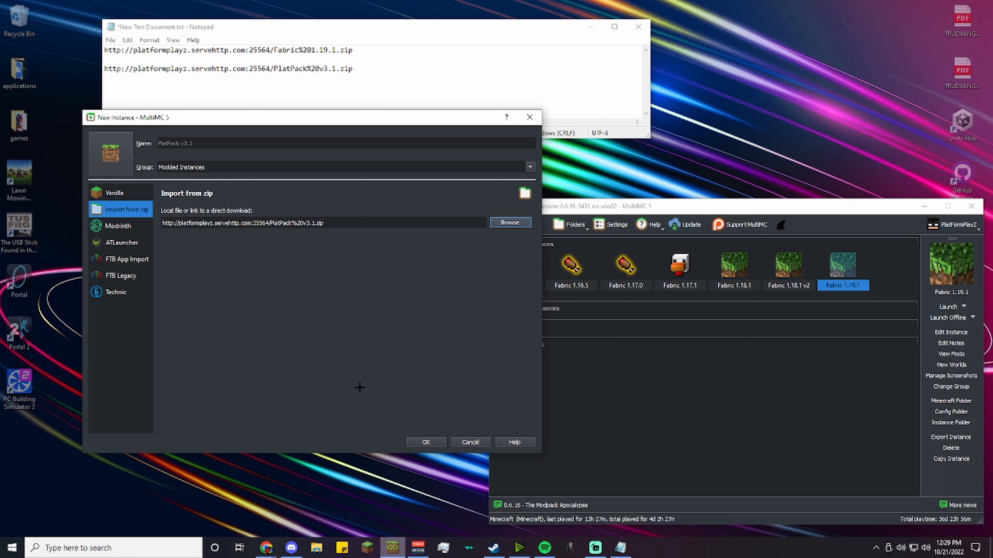
mouse_move(428, 423)
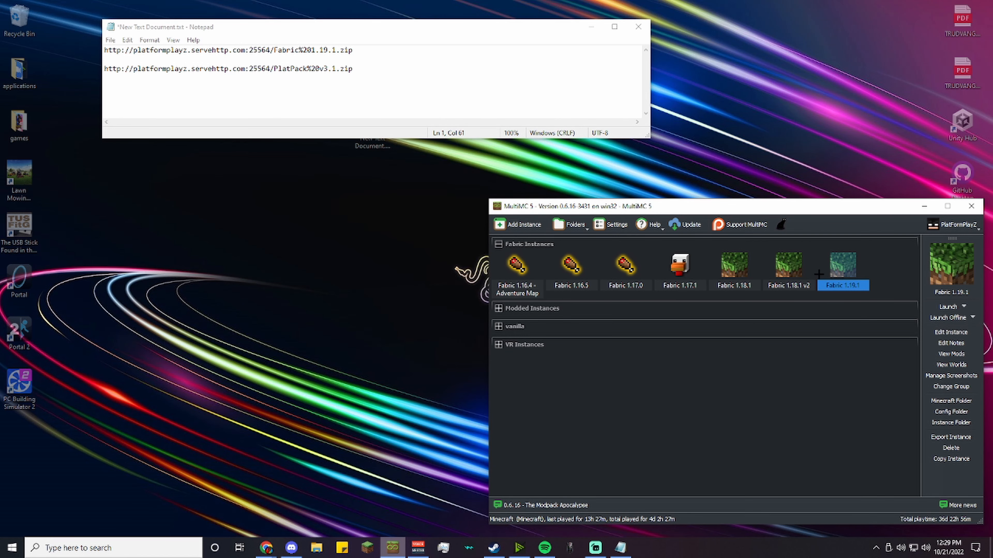
mouse_move(837, 285)
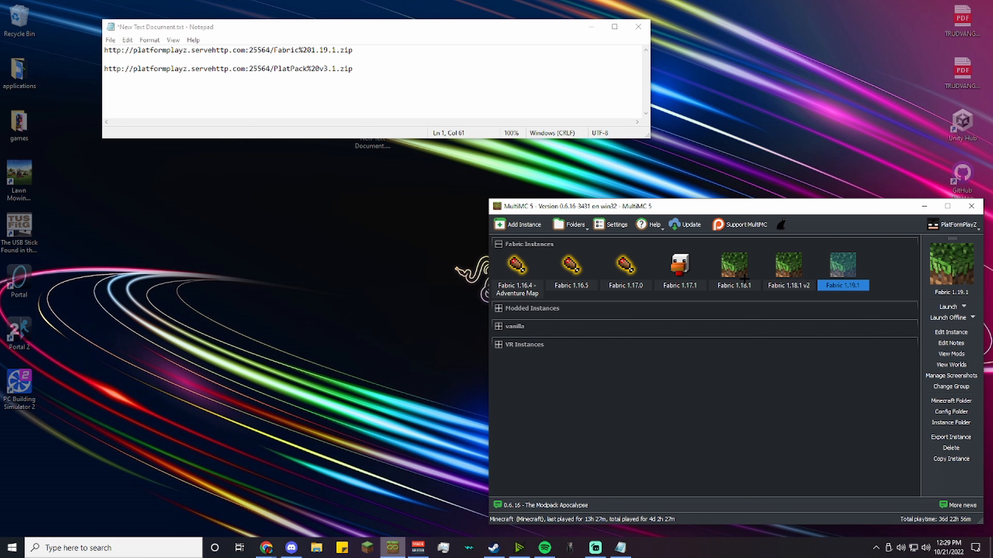
Step: Select the Fabric 1.18.1 instance and open its .minecraft game folder in Explorer
left_click(733, 266)
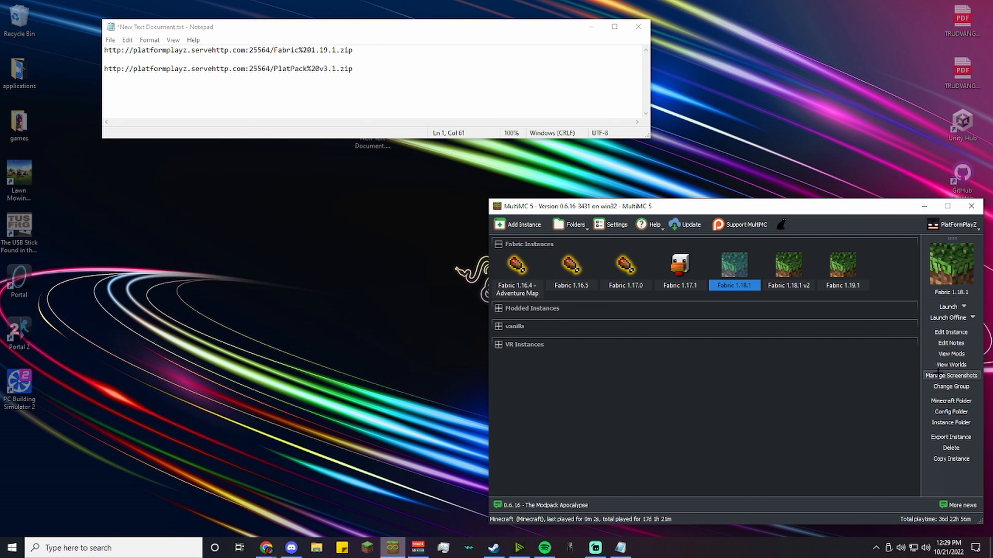
mouse_move(951, 400)
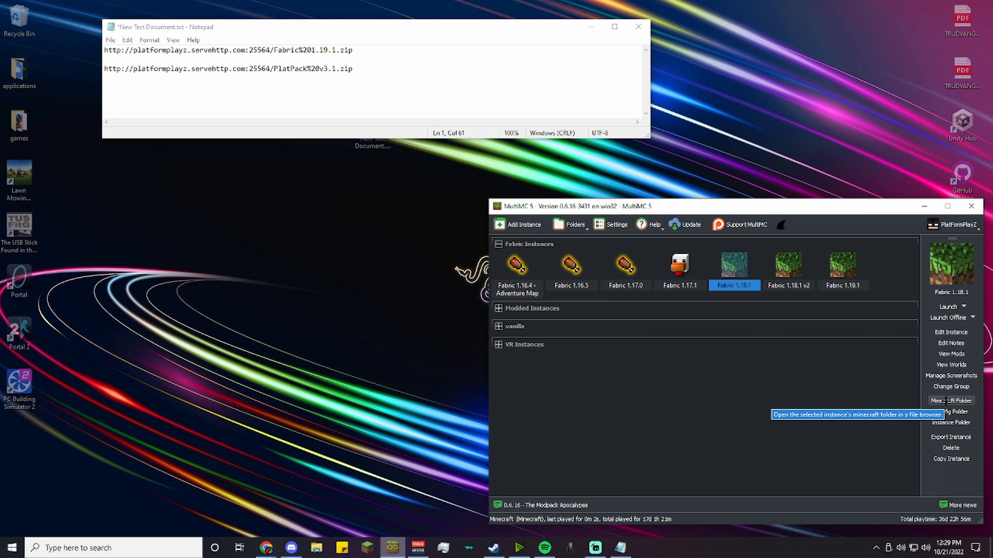
mouse_move(948, 401)
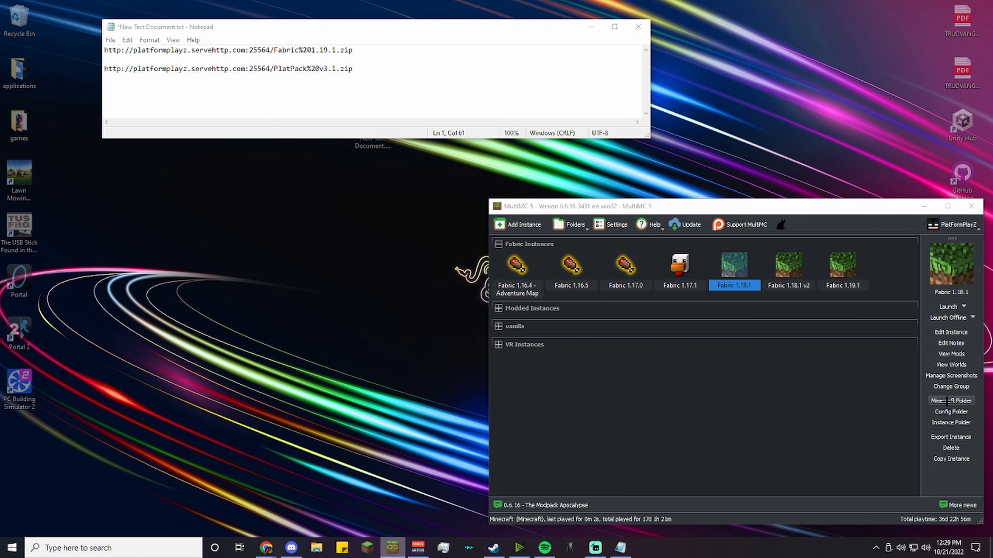
left_click(950, 400)
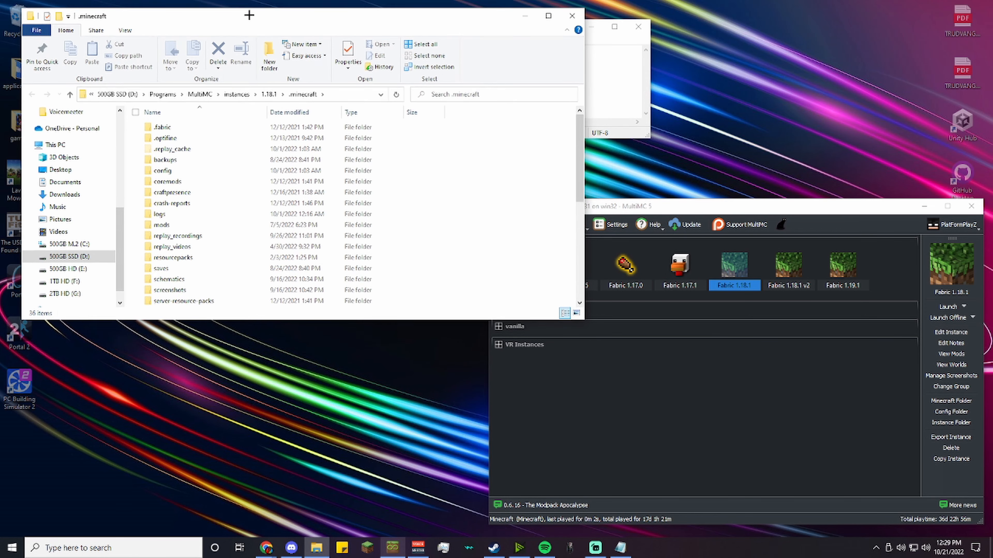
Step: Scroll the 1.18.1 .minecraft file list down until servers.dat is visible
scroll("down", 3)
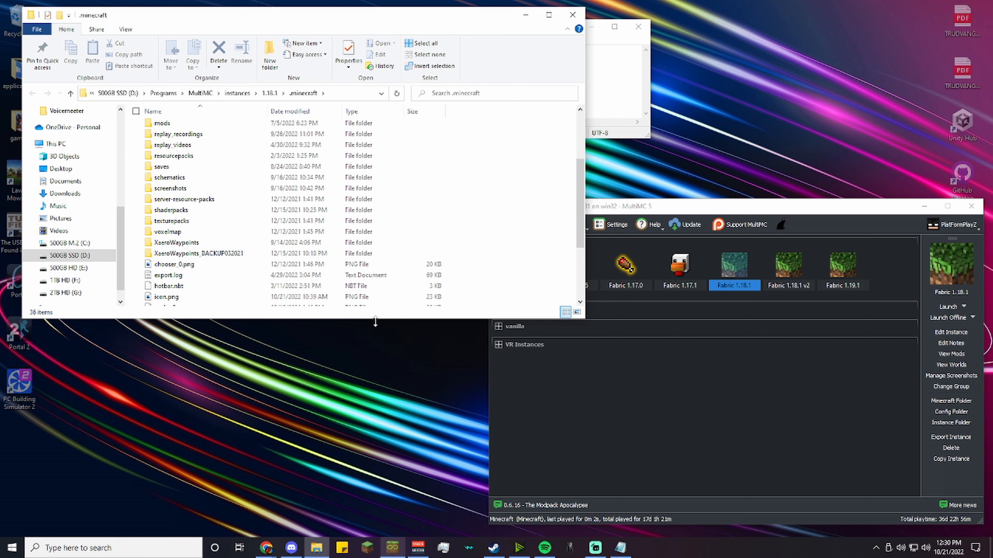
scroll("down", 3)
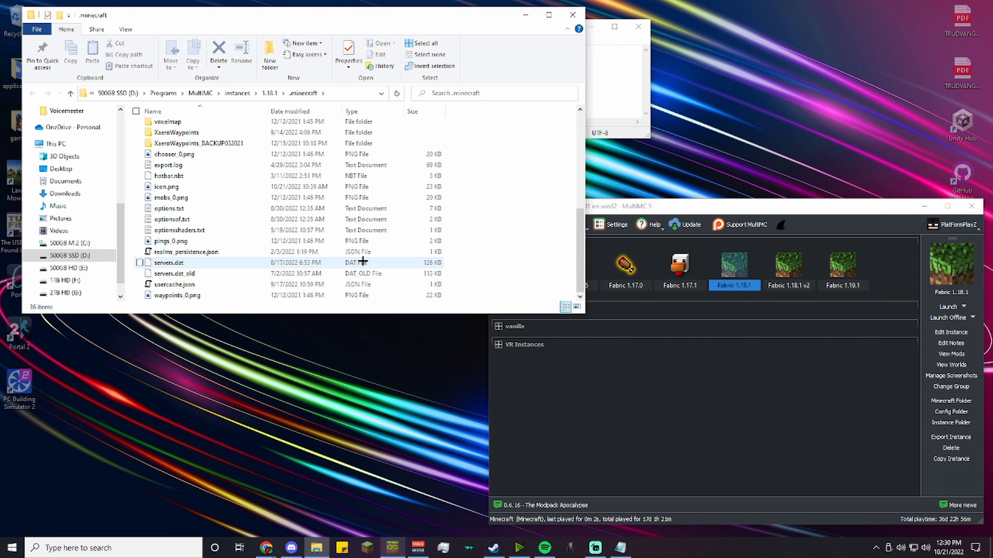
mouse_move(364, 262)
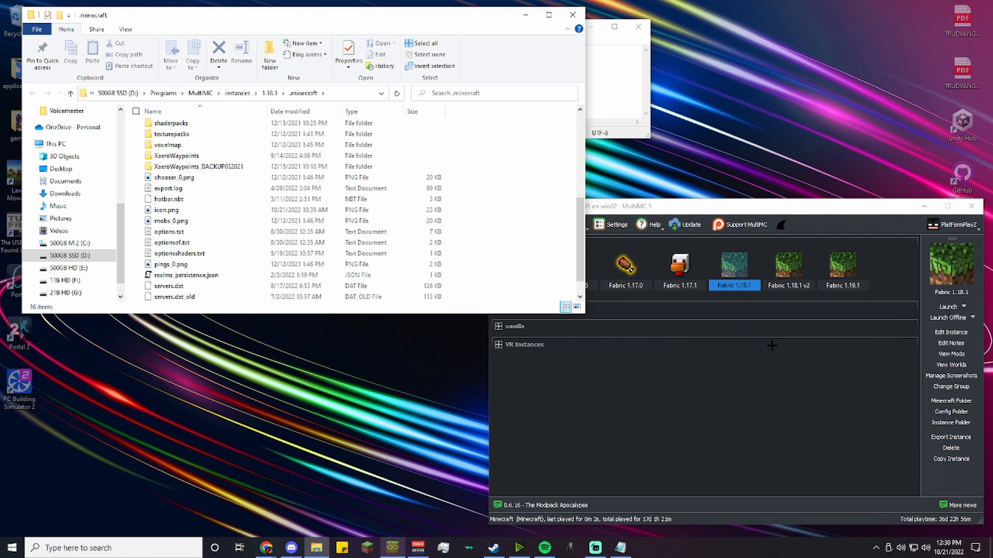
mouse_move(775, 342)
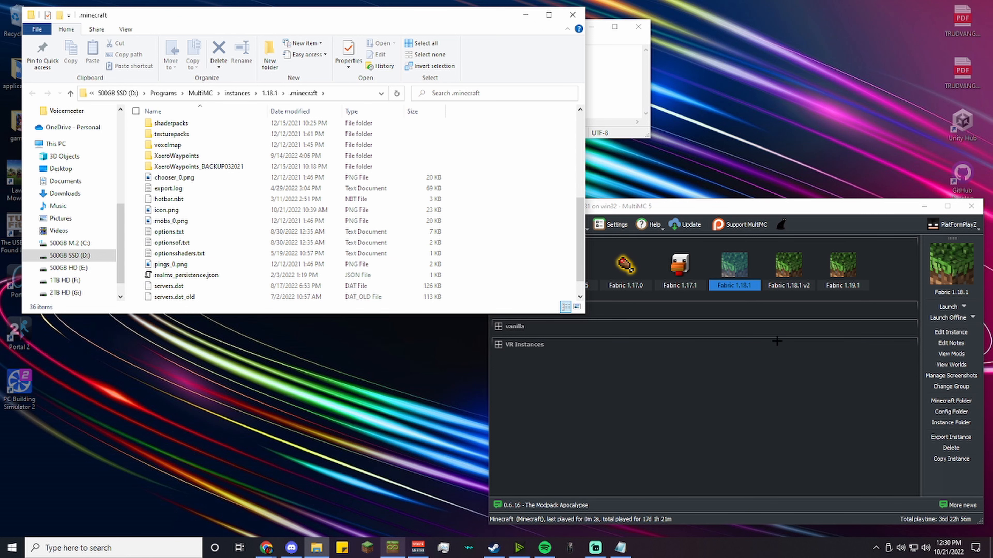
left_click(843, 262)
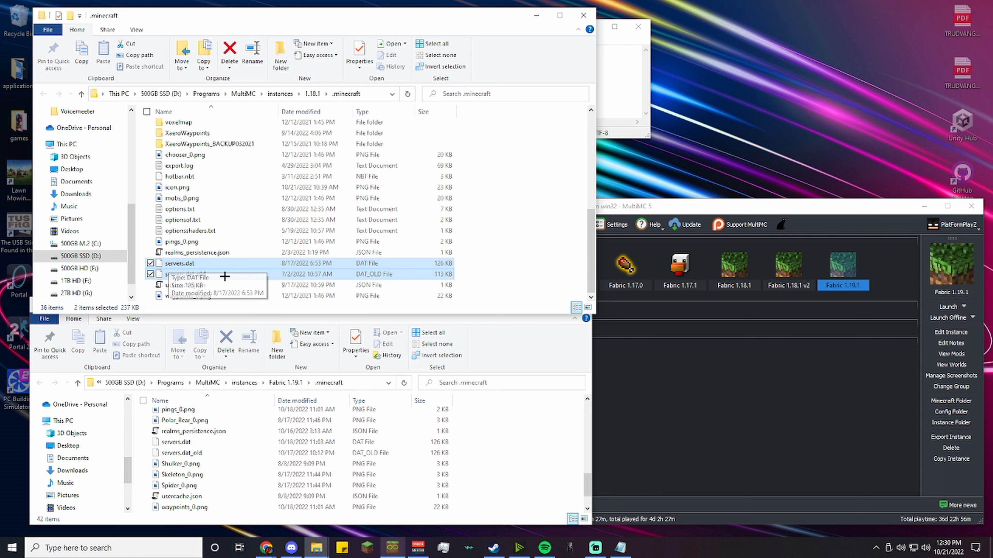
mouse_move(227, 285)
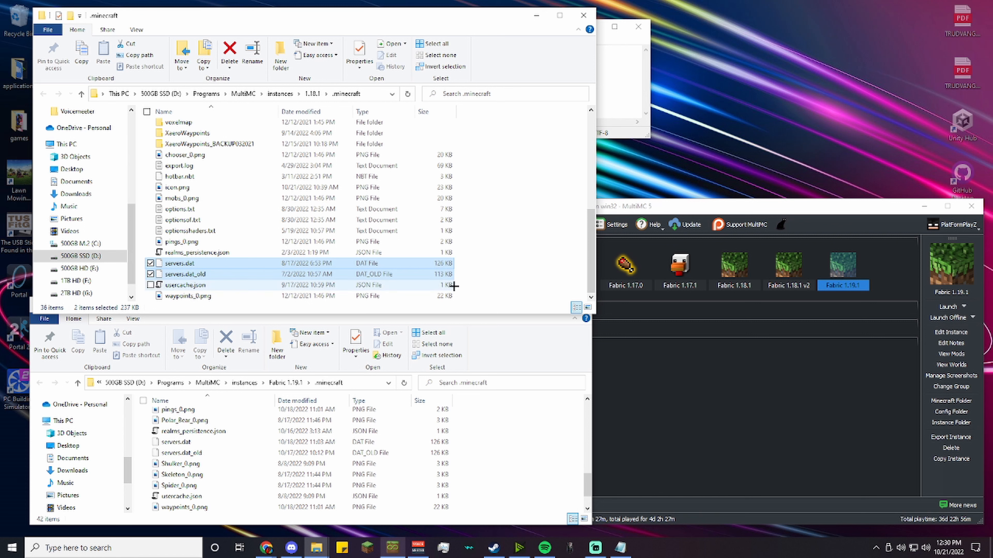
Step: Copy servers.dat and servers.dat_old into the 1.19.1 .minecraft folder, replacing the existing ones
right_click(183, 273)
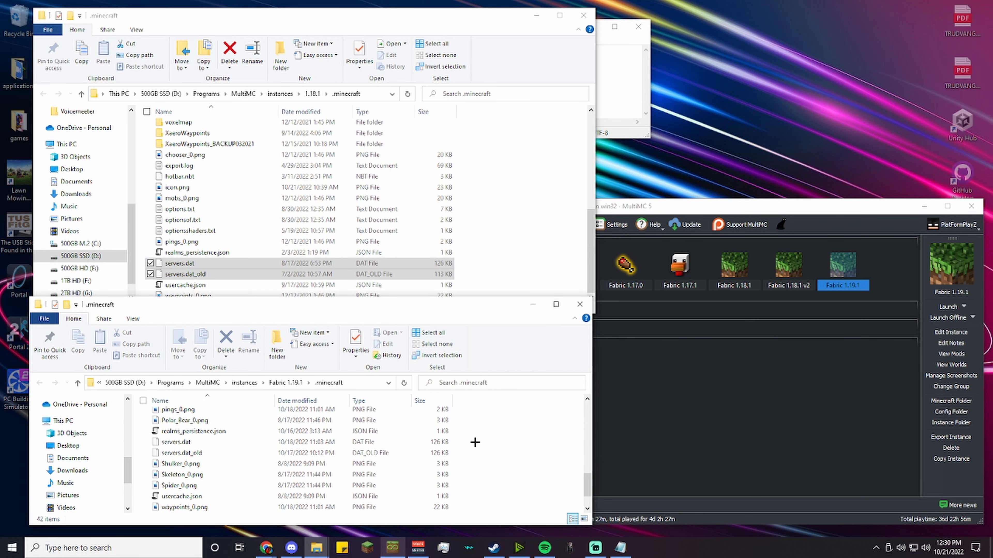
right_click(474, 442)
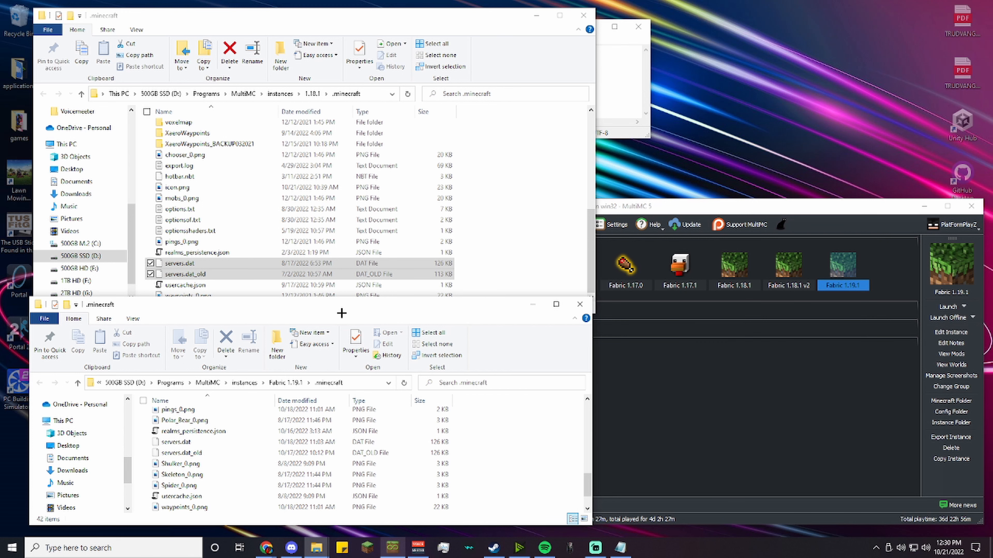
left_click(180, 442)
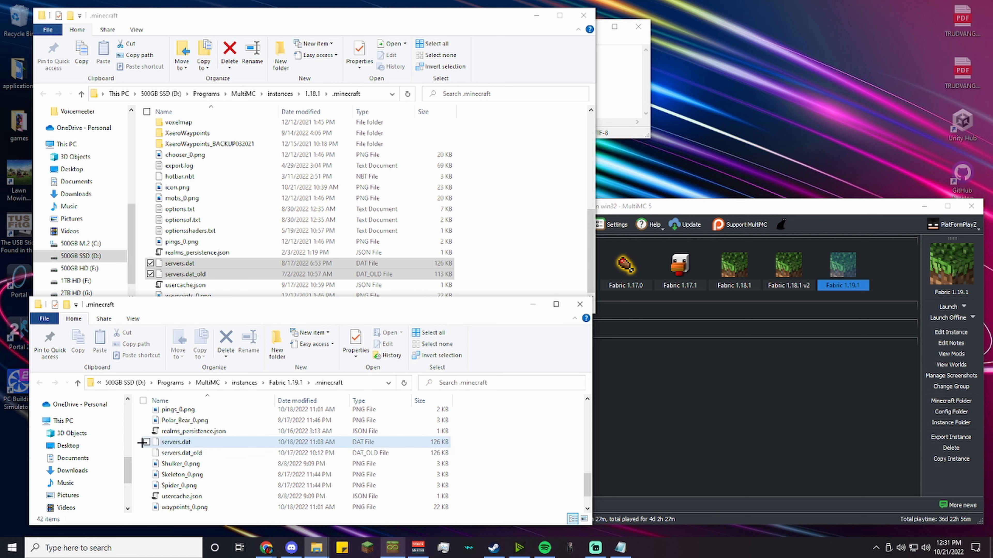
left_click(184, 453)
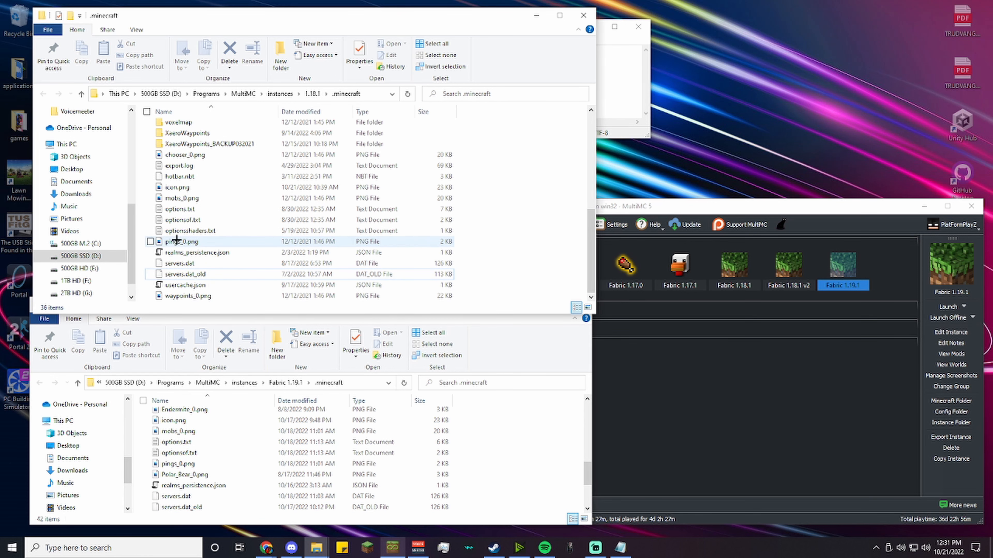
mouse_move(181, 209)
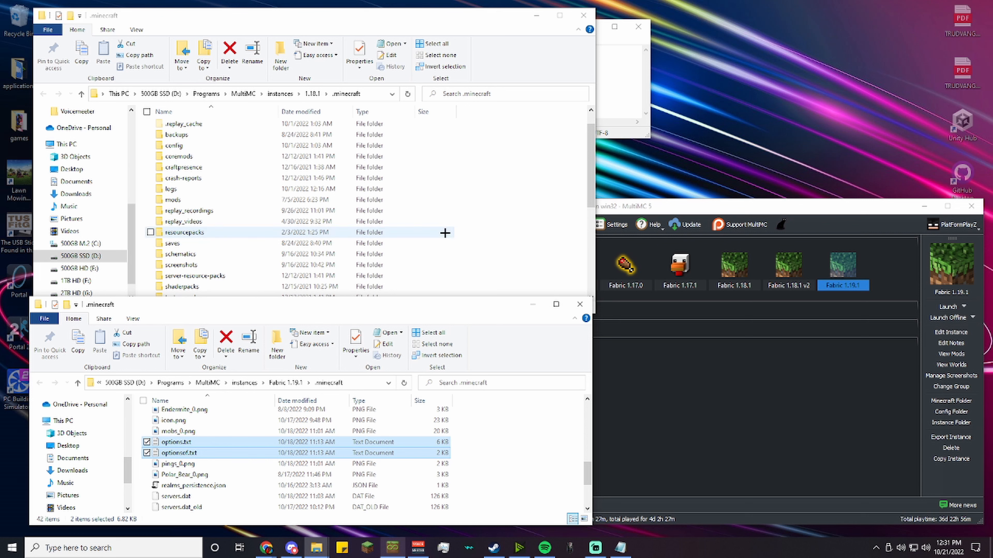
mouse_move(374, 243)
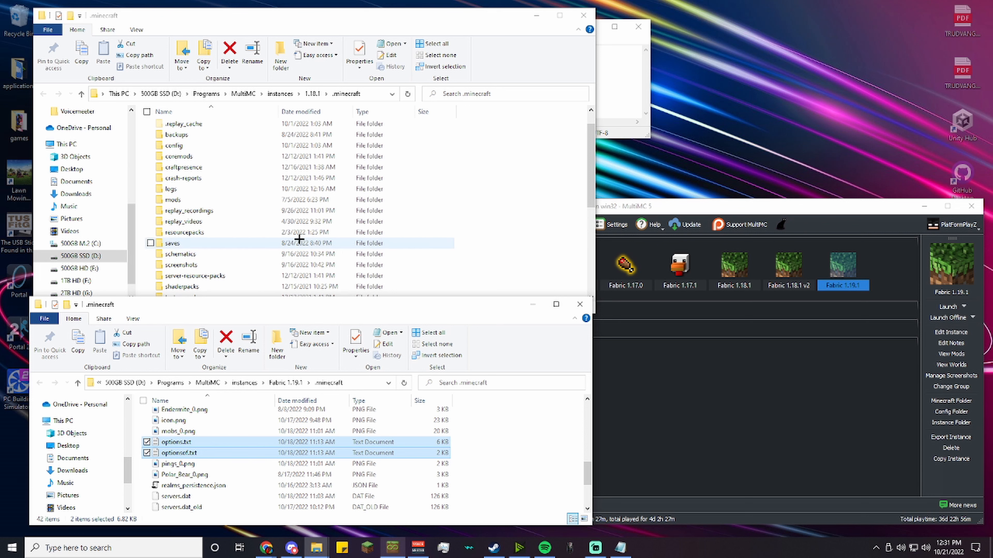
Step: Enter the 1.18.1 saves folder after copying options.txt and optionsof.txt to 1.19.1
double_click(172, 243)
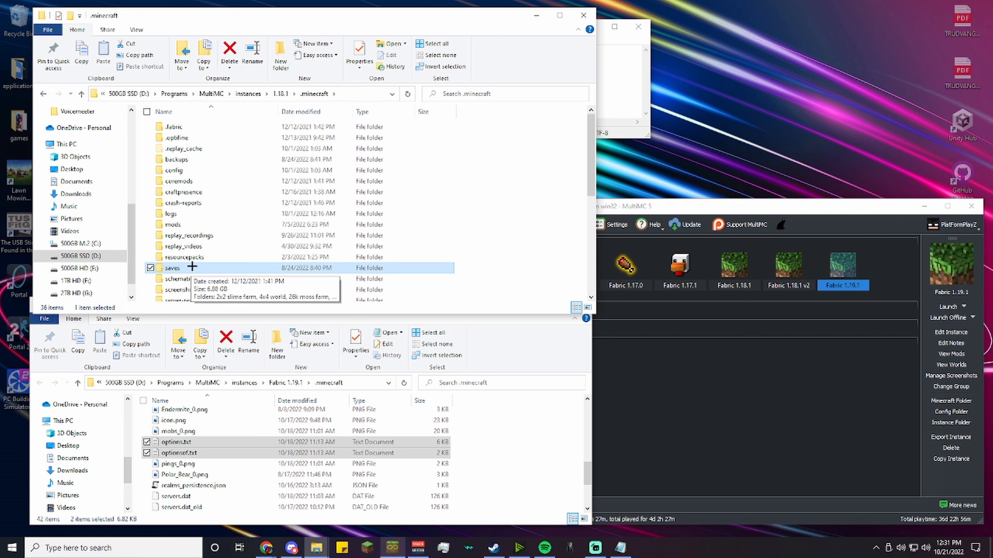
Step: Open the 1.18.1 and 1.19.1 saves folders and begin selecting the worlds to copy
double_click(176, 268)
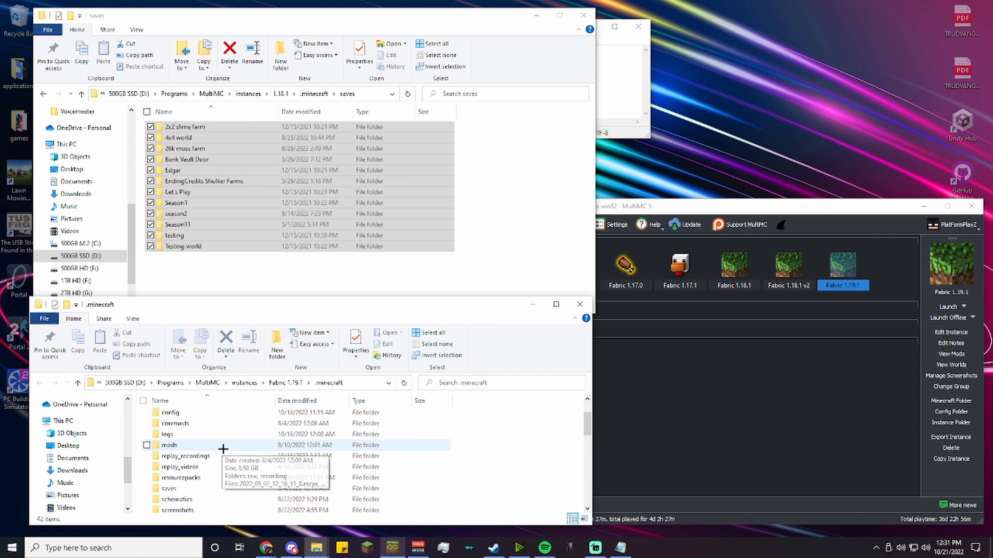
mouse_move(168, 488)
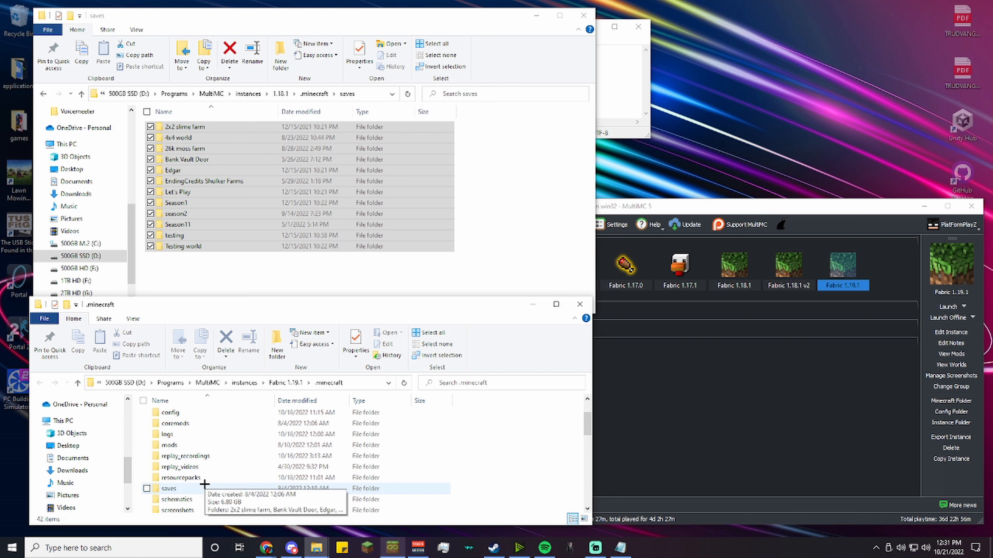
double_click(169, 488)
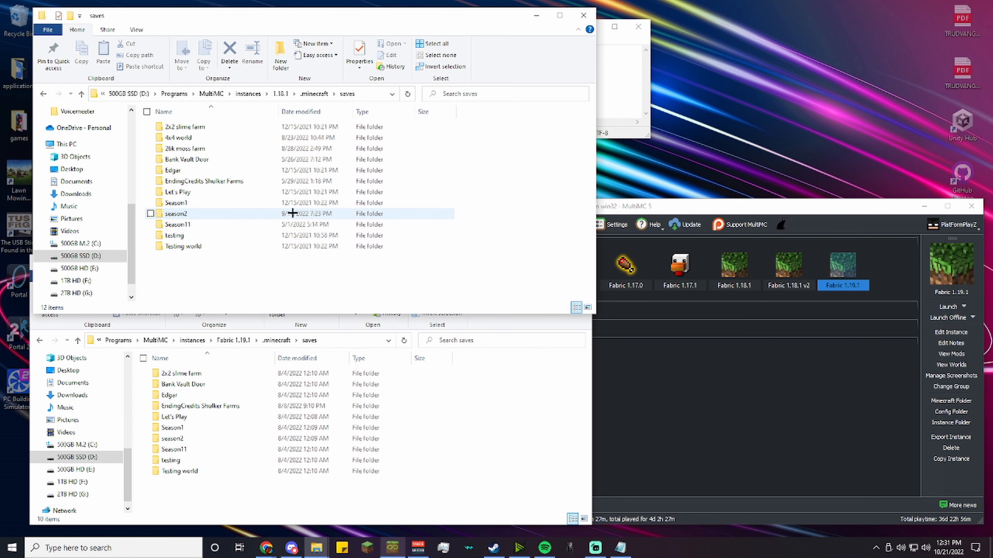
left_click(177, 224)
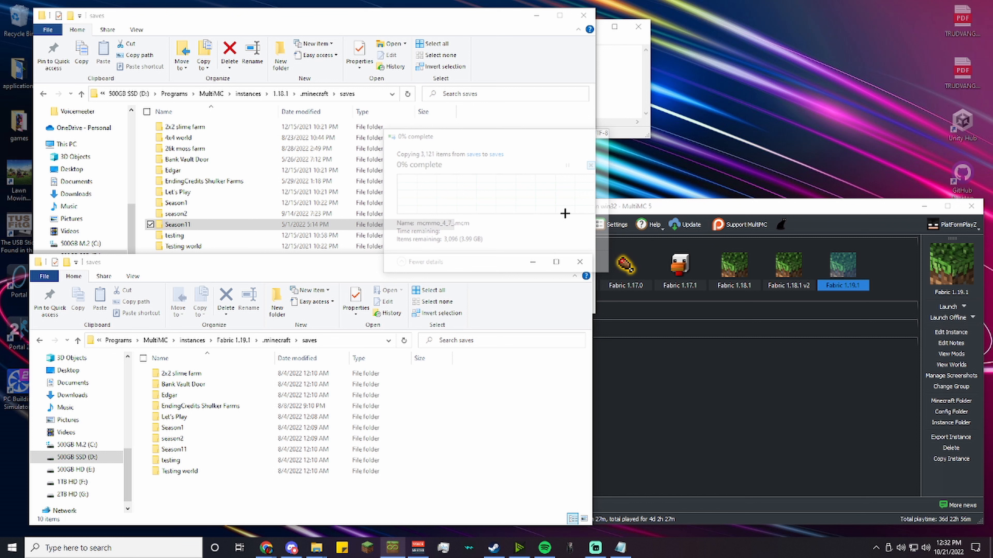
Step: Close the saves Explorer window once the world copy finishes
left_click(590, 165)
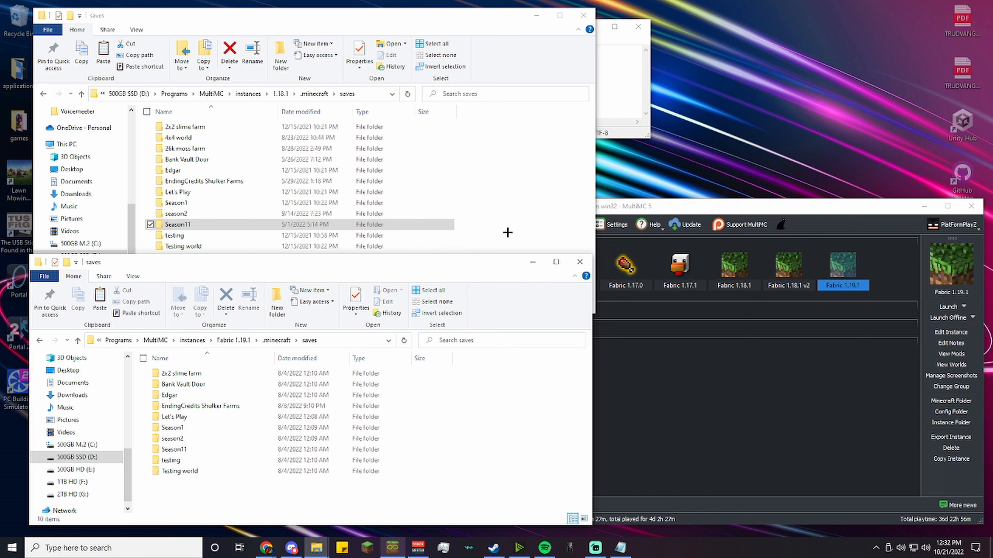
mouse_move(544, 224)
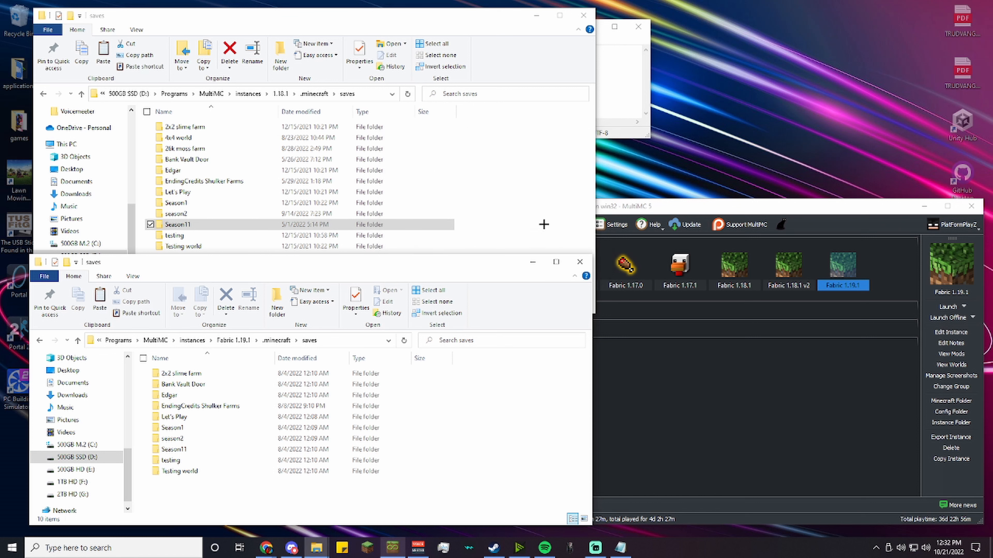
mouse_move(520, 188)
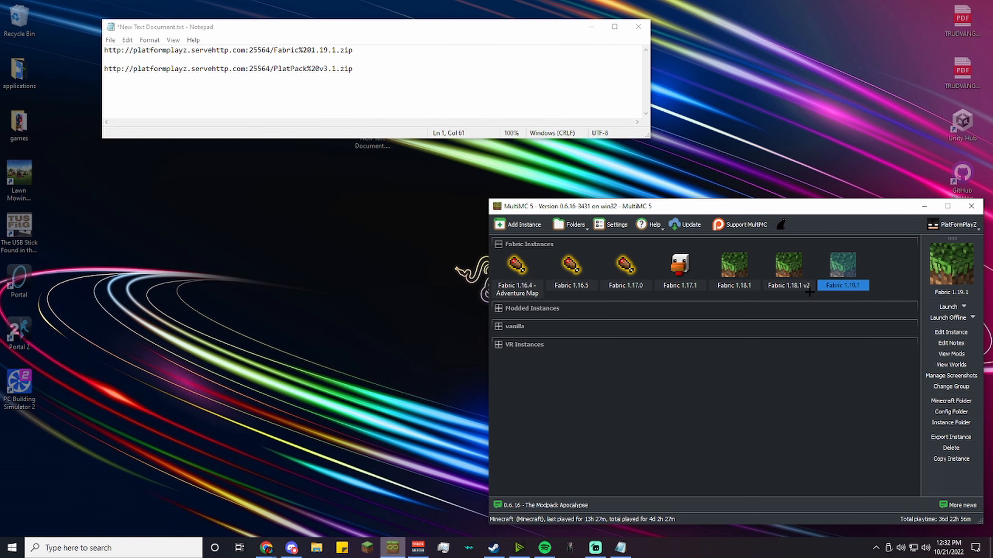
mouse_move(847, 358)
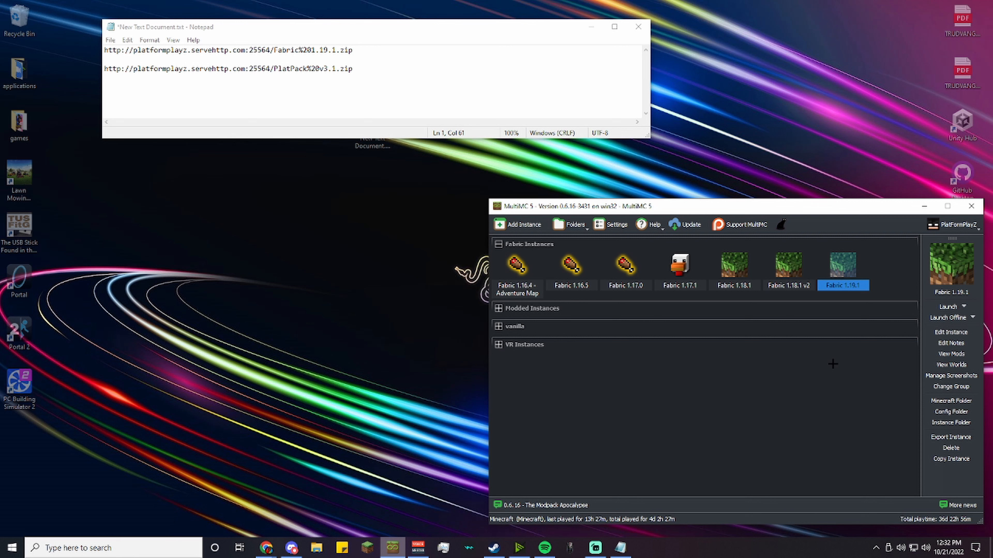
Step: Select the Fabric 1.18.1 instance in the MultiMC launcher
left_click(734, 265)
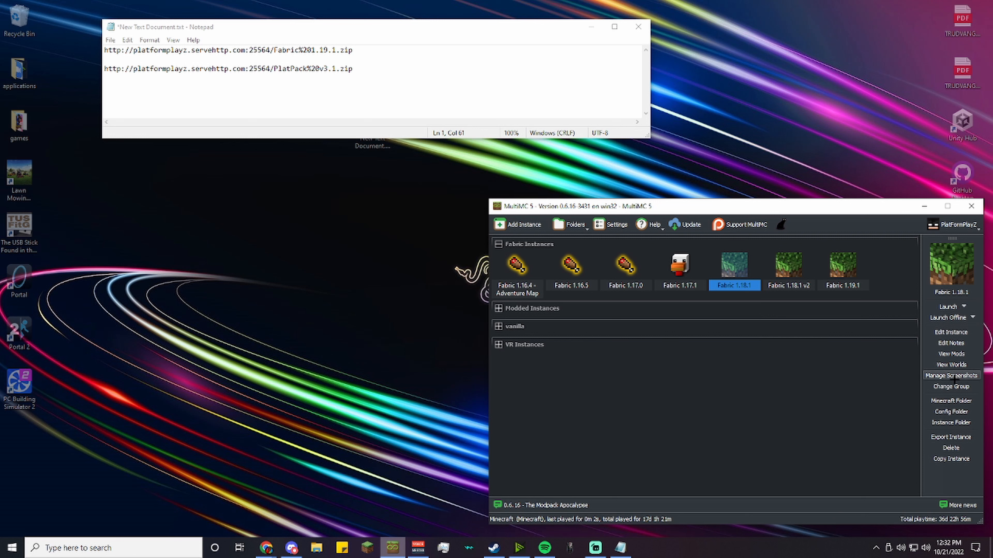
mouse_move(949, 332)
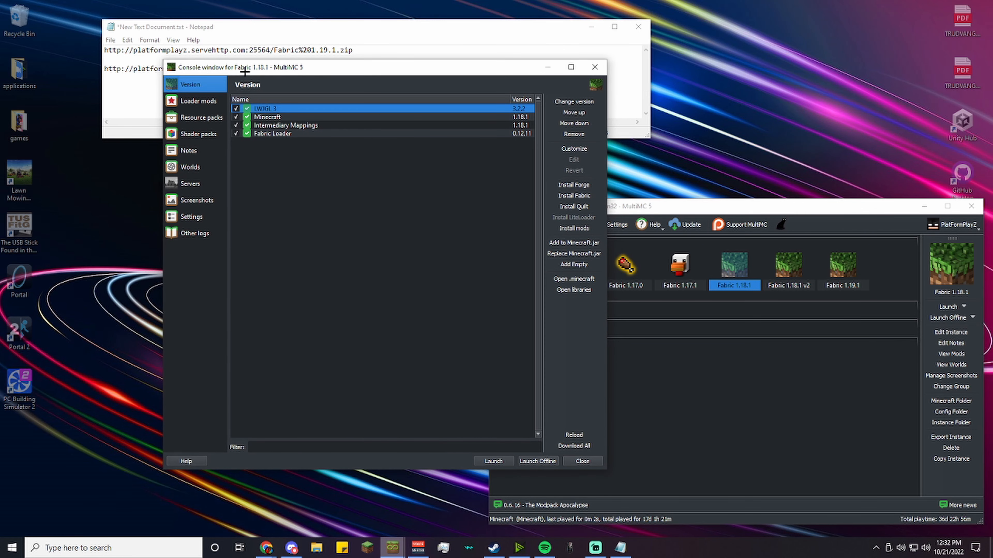
Step: Select the Fabric 1.18.1 instance's Java installation path in its Settings to copy it
left_click(191, 216)
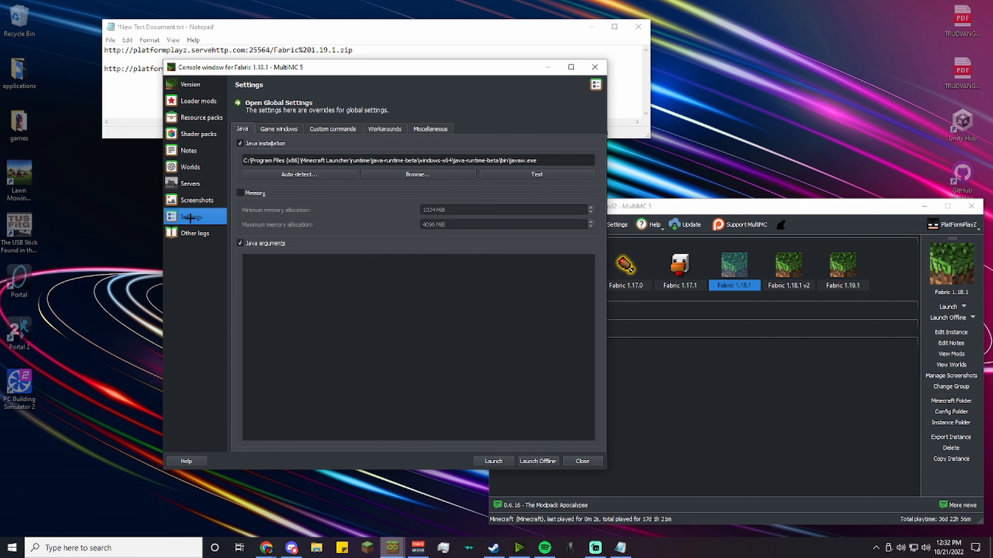
left_click(418, 161)
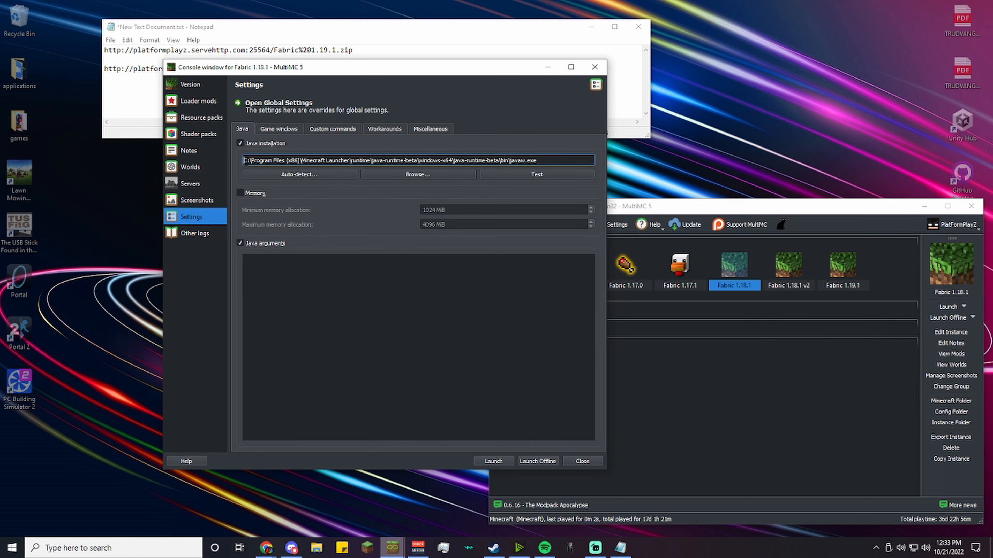
triple_click(416, 160)
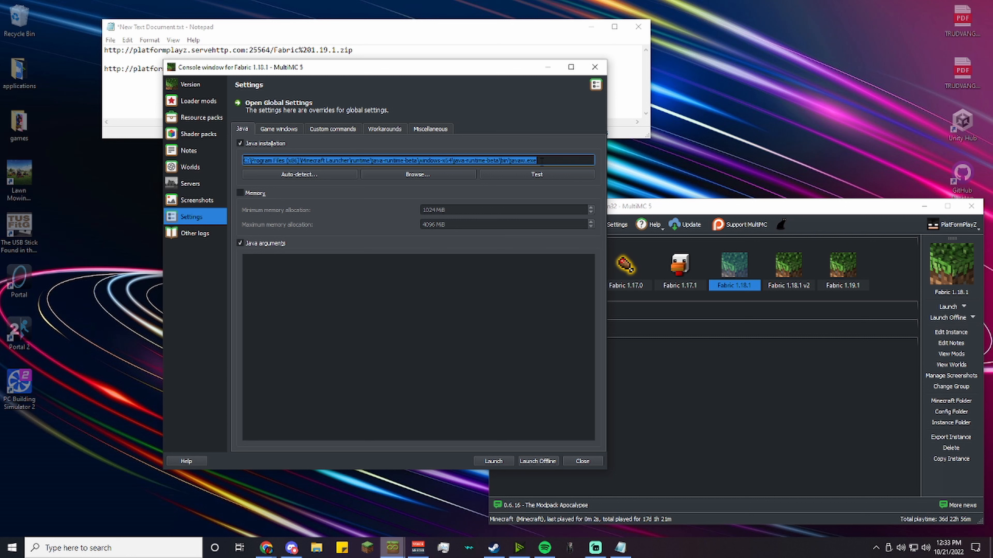
left_click(411, 160)
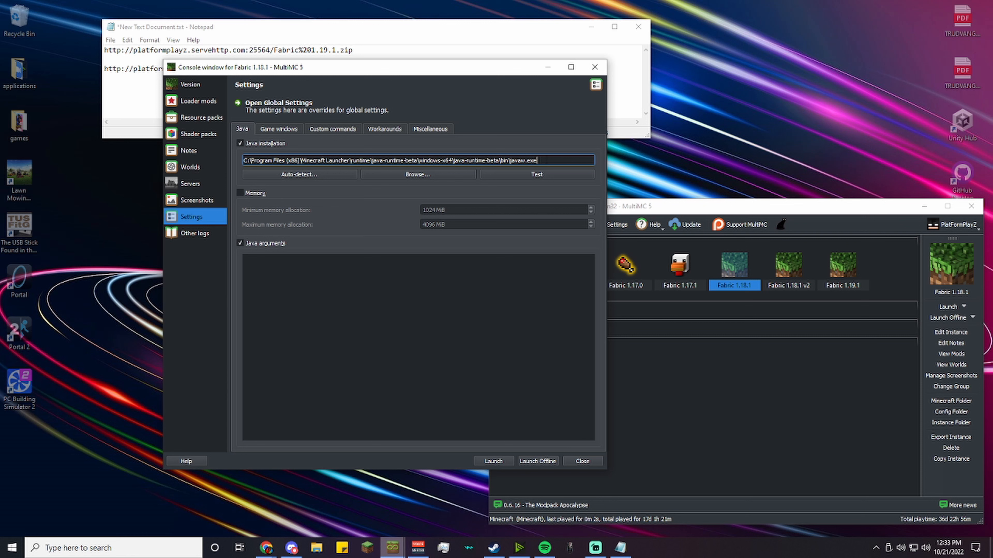
left_click_drag(451, 160, 532, 161)
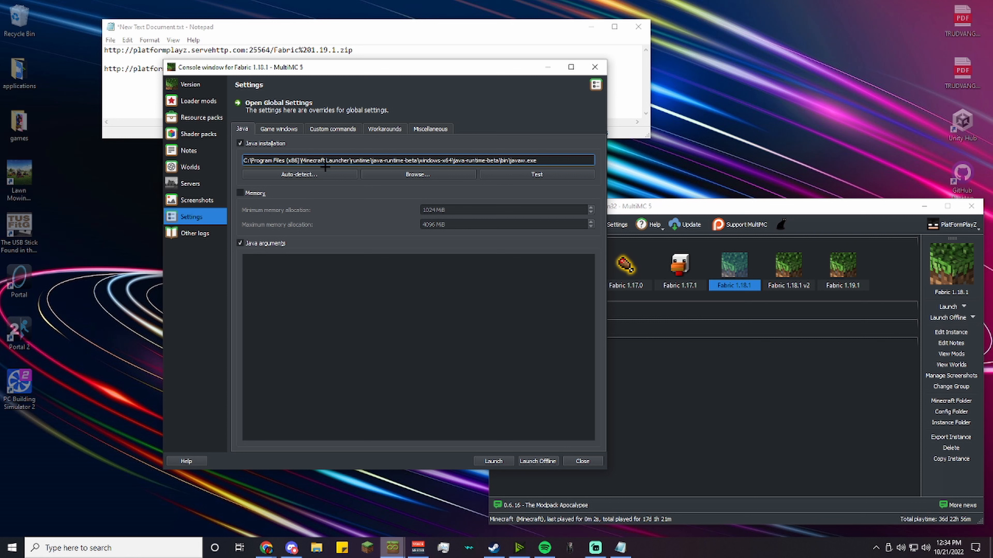
mouse_move(450, 157)
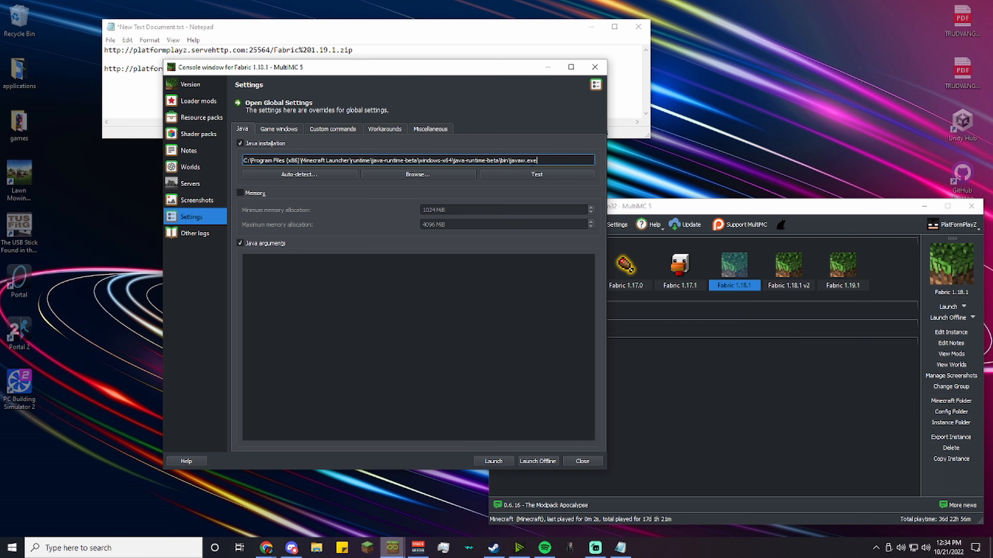
left_click_drag(441, 161, 535, 160)
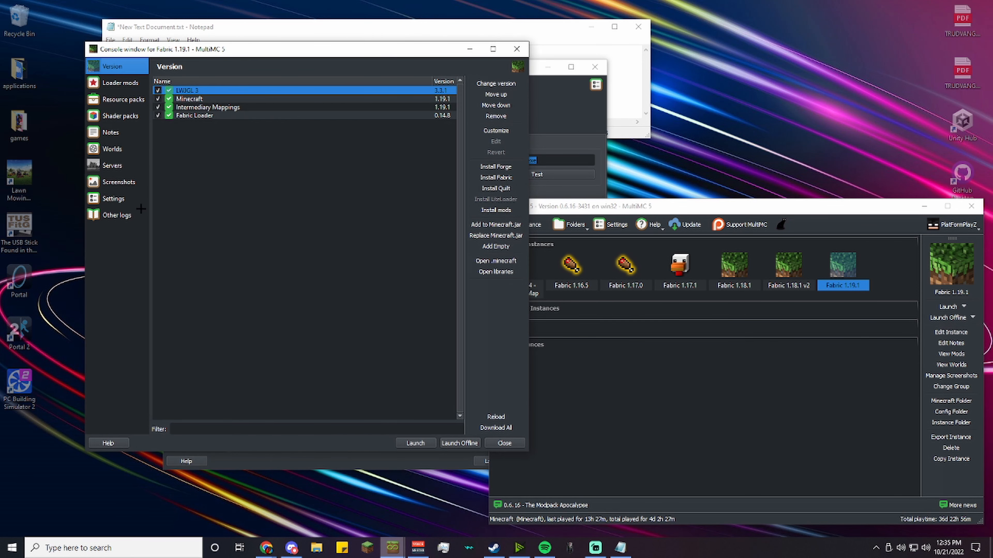
Step: Paste the path into Fabric 1.19.1's Java installation and confirm it tests as Java 17.0.1
left_click(113, 198)
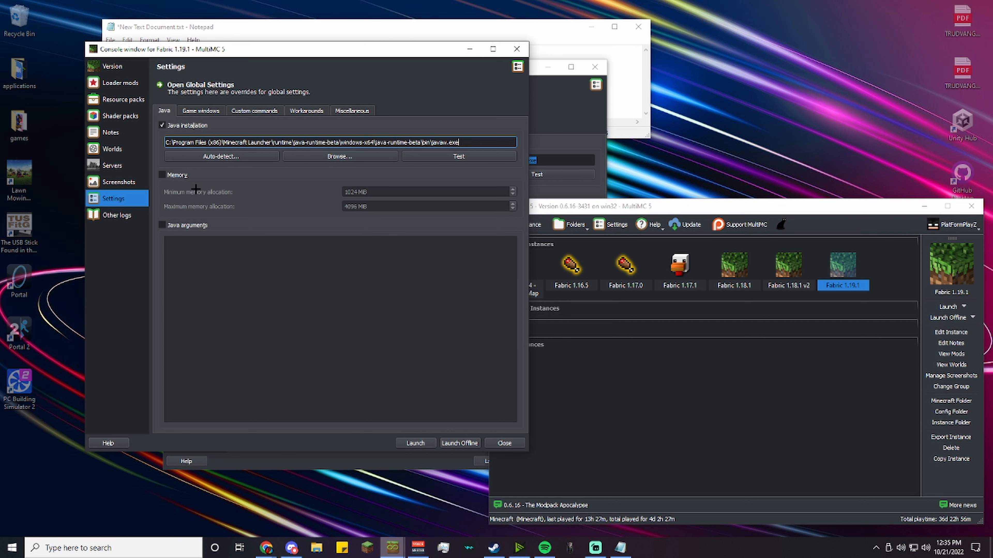
mouse_move(267, 216)
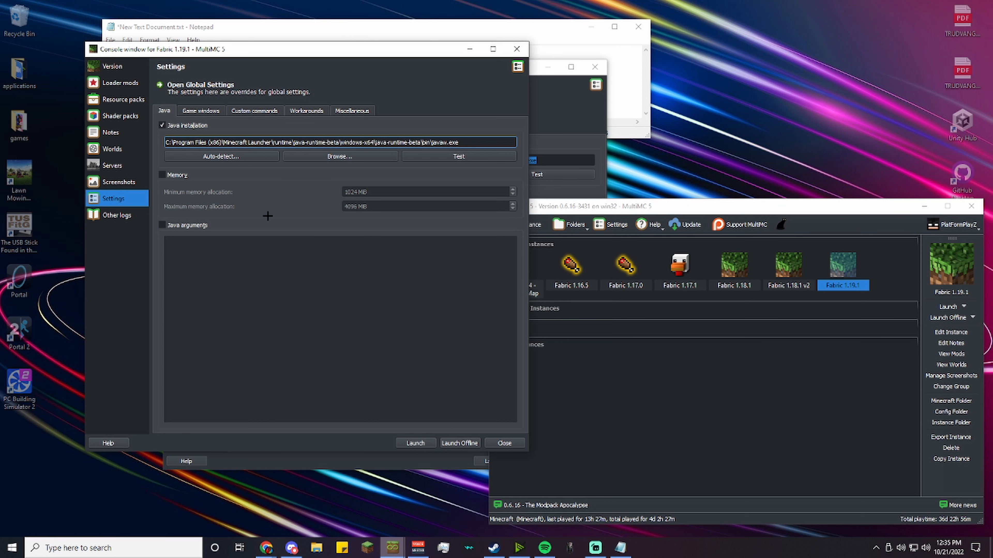
mouse_move(311, 183)
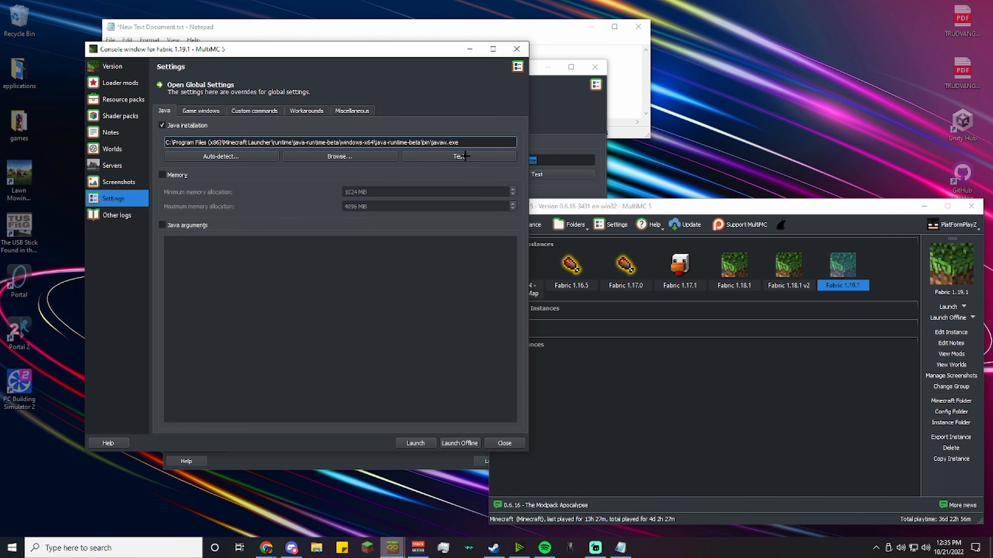
left_click(457, 157)
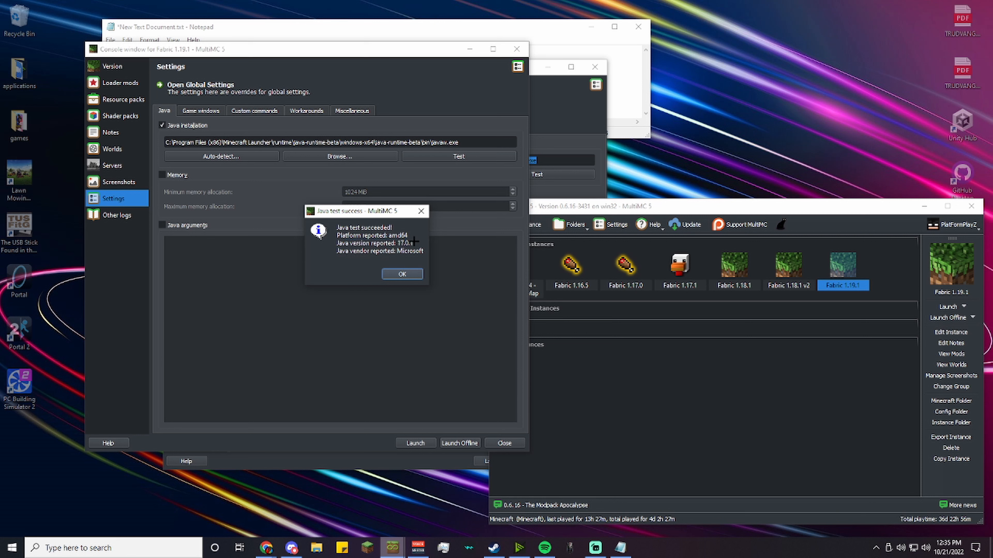
mouse_move(400, 250)
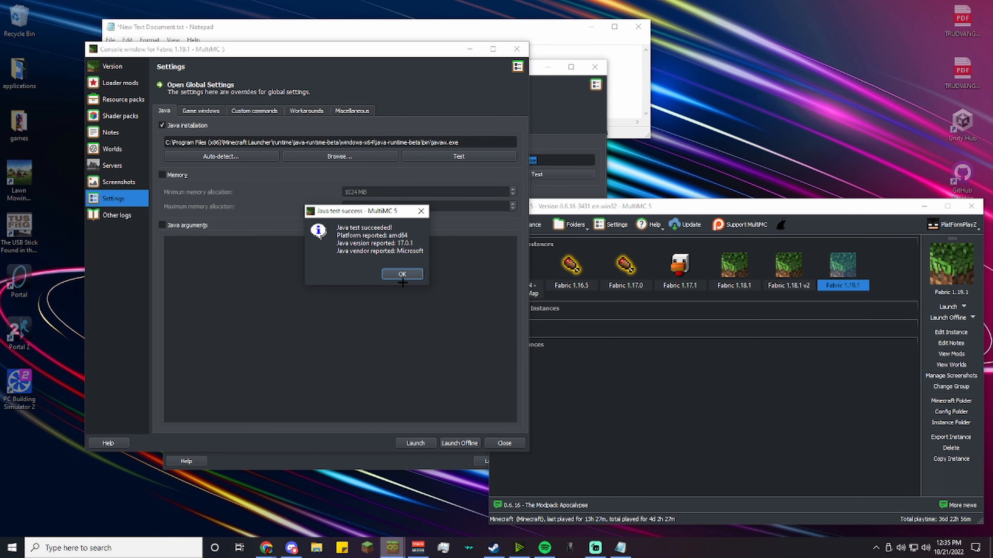
left_click(402, 274)
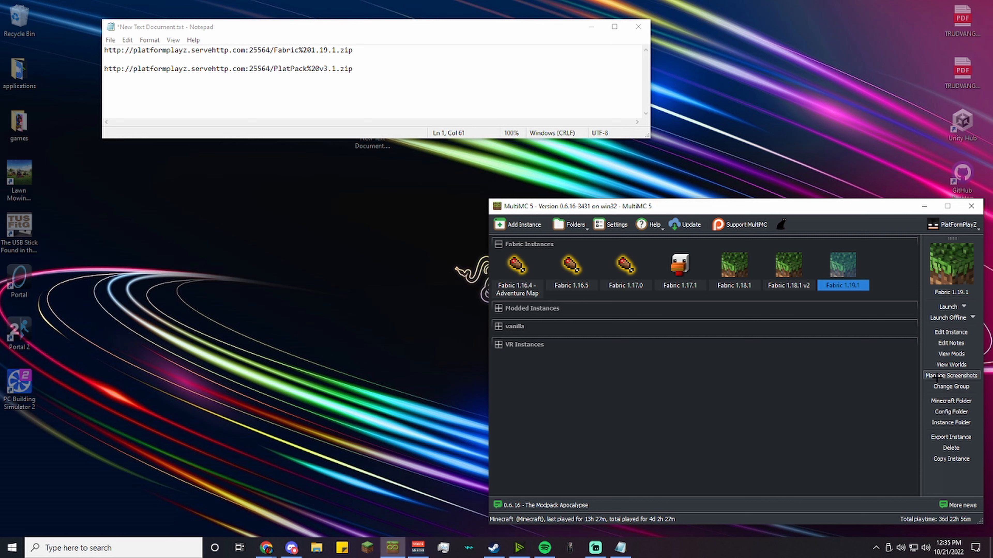
mouse_move(860, 392)
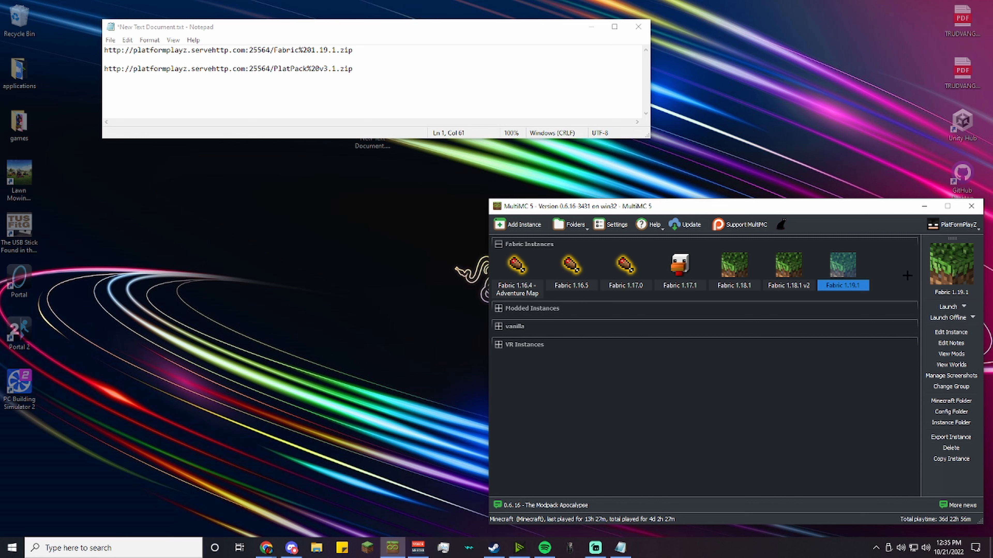
Step: Launch the Fabric 1.19.1 instance from the sidebar
left_click(948, 306)
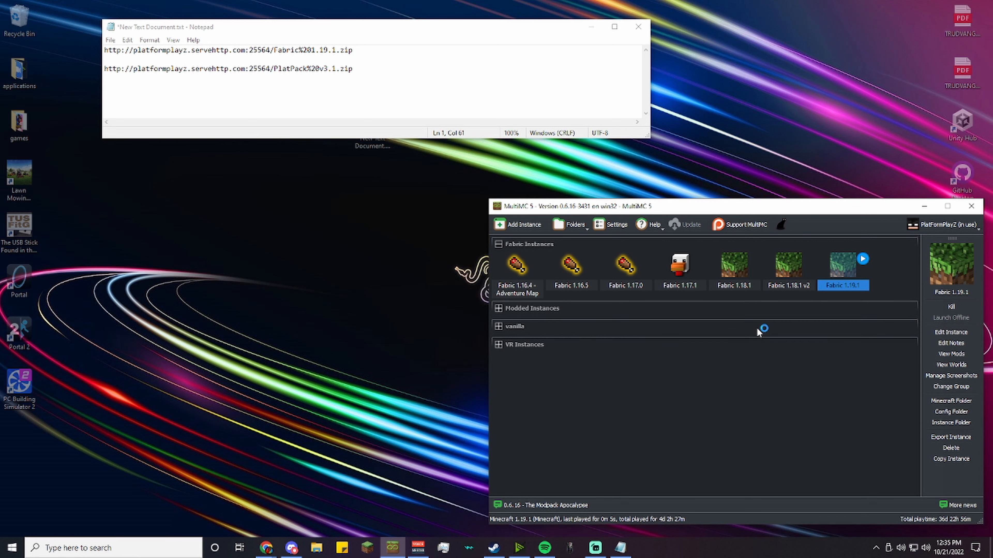
mouse_move(681, 265)
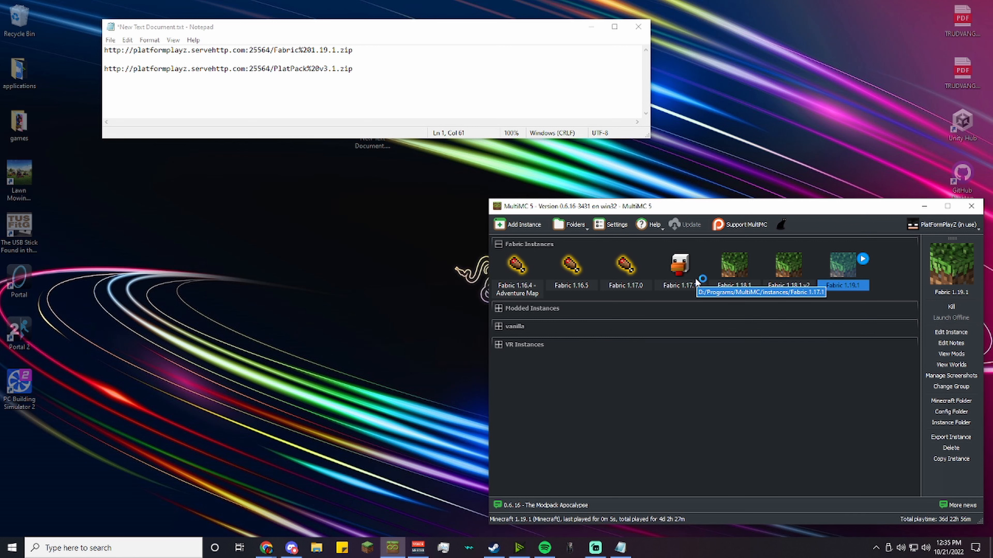